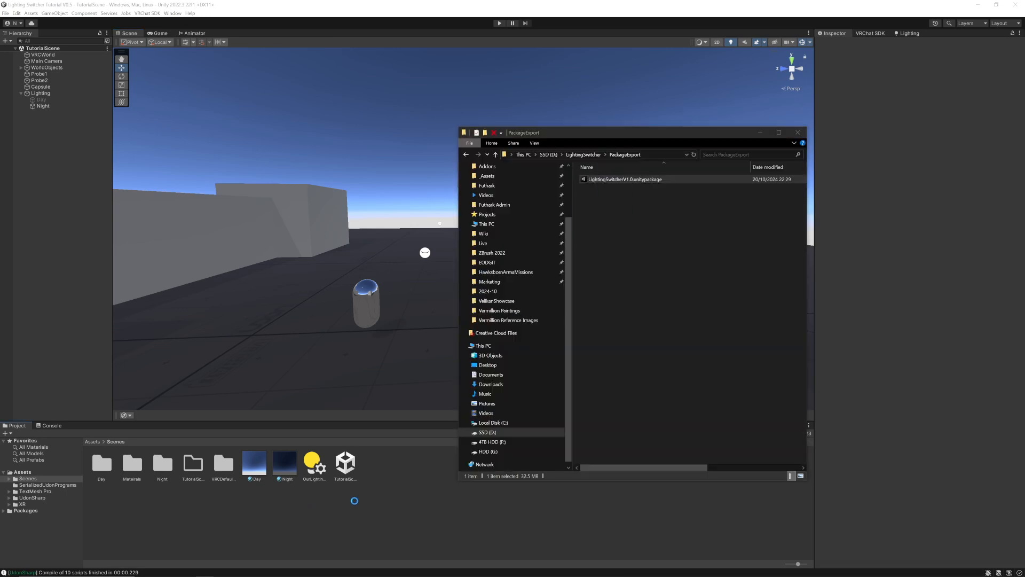
- Import LightingSwitcherV1.0.unitypackage from File Explorer into the Unity project
{"action": "left_click", "coordinate": [797, 132]}
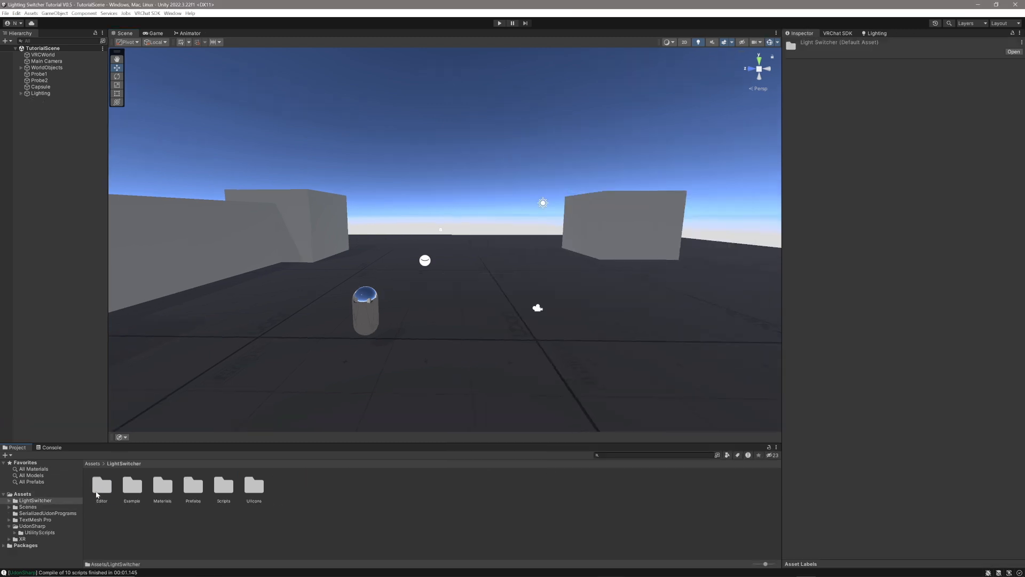
- Place the BakedLightingManager prefab in the scene and pull its static renderers and reflection probes
{"action": "double_click", "coordinate": [193, 487]}
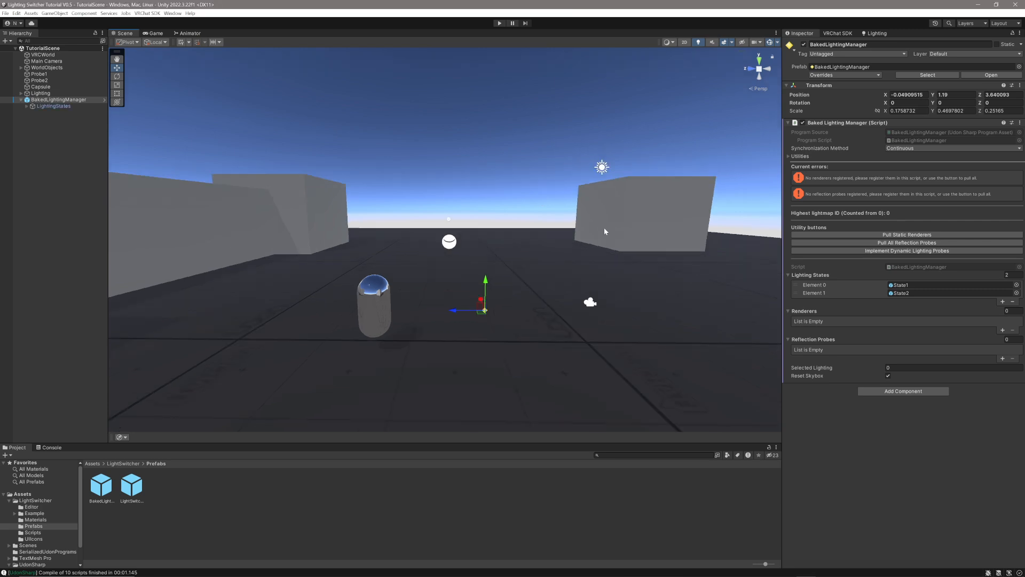
{"action": "right_click", "coordinate": [59, 99]}
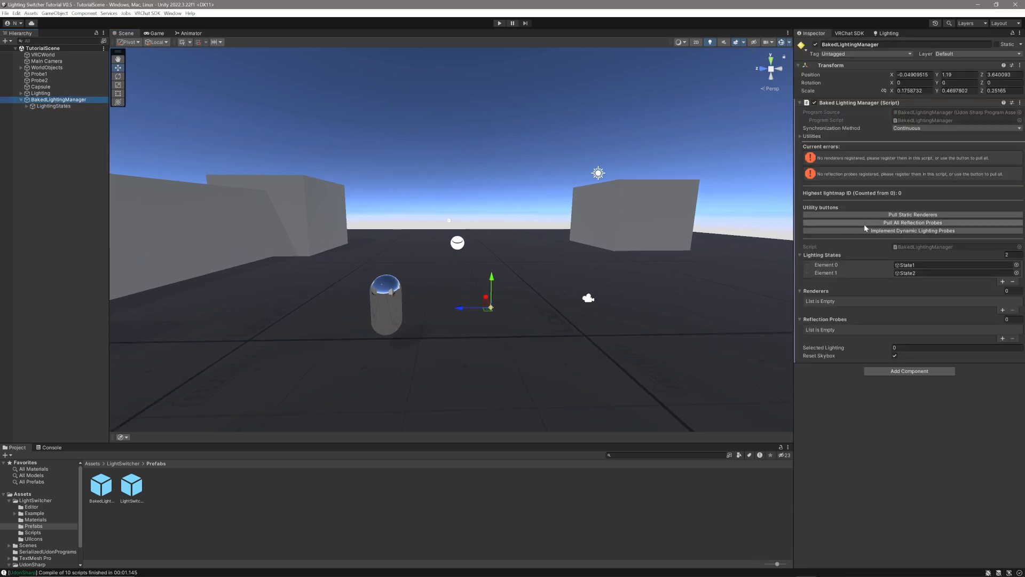
{"action": "left_click", "coordinate": [911, 214]}
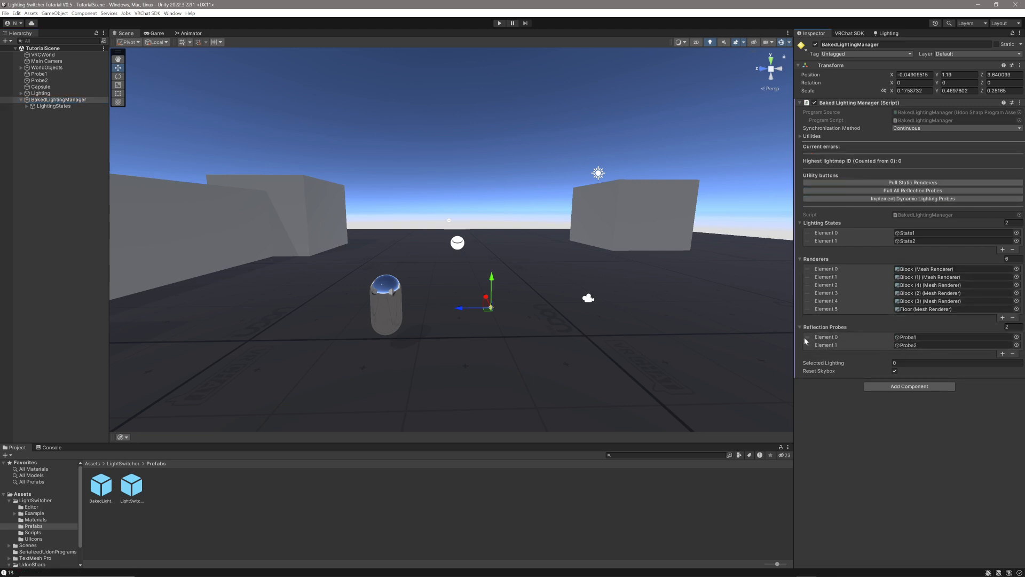
{"action": "mouse_move", "coordinate": [922, 154]}
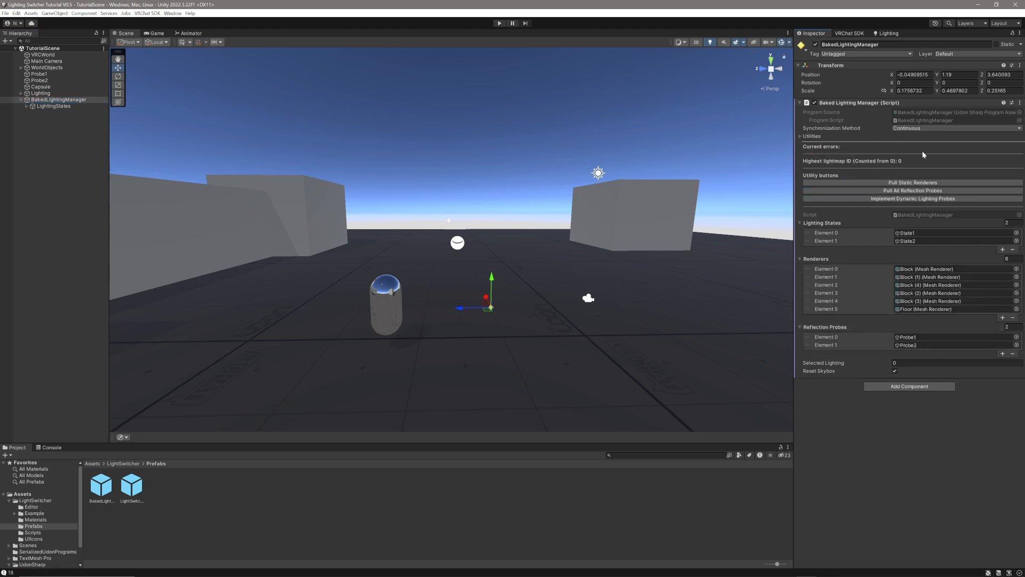
{"action": "mouse_move", "coordinate": [842, 168]}
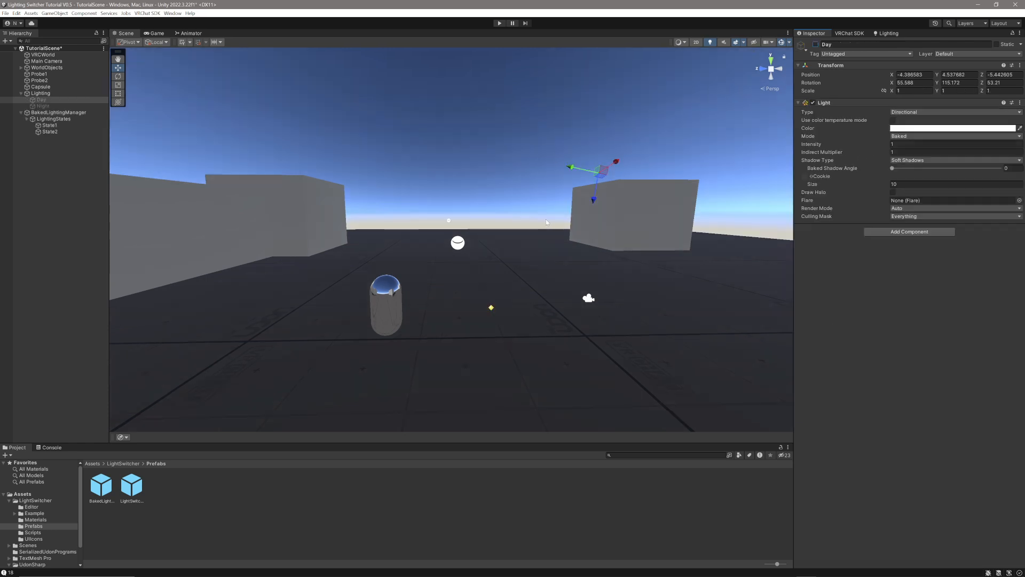
- Turn on the Day light in the Lighting group
{"action": "left_click", "coordinate": [40, 93]}
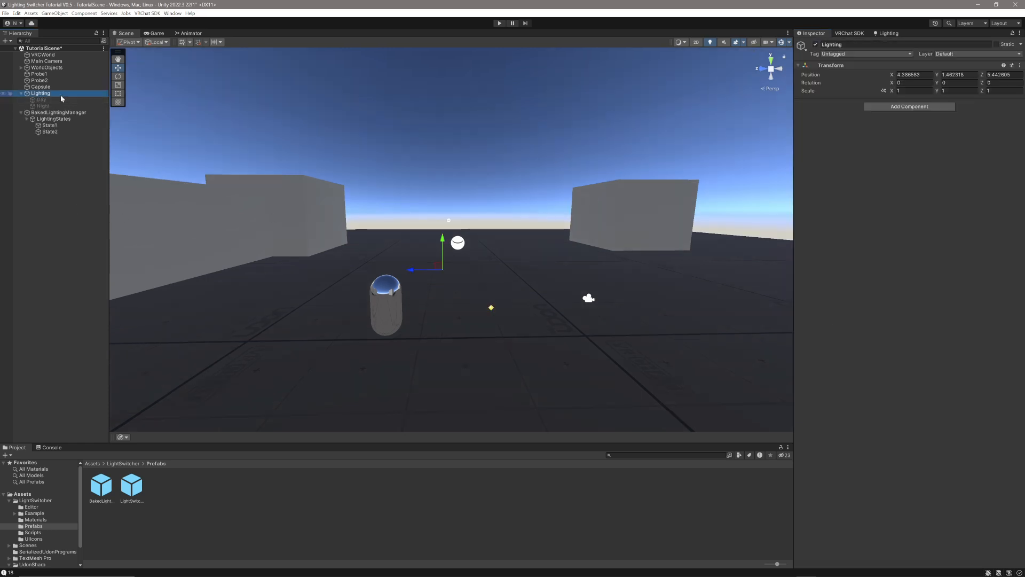
{"action": "left_click", "coordinate": [41, 99]}
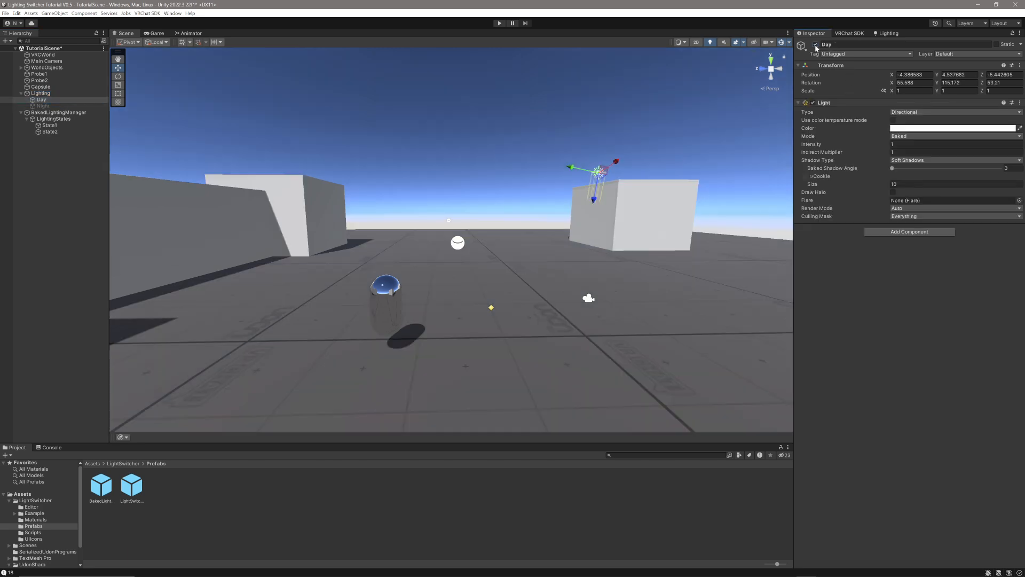
{"action": "left_click", "coordinate": [42, 105]}
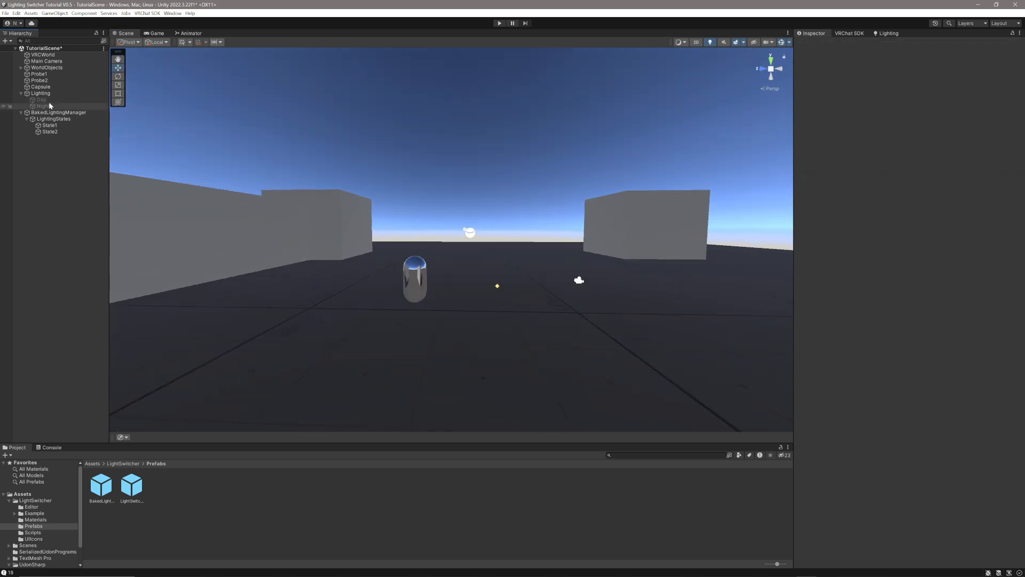
{"action": "left_click", "coordinate": [41, 99]}
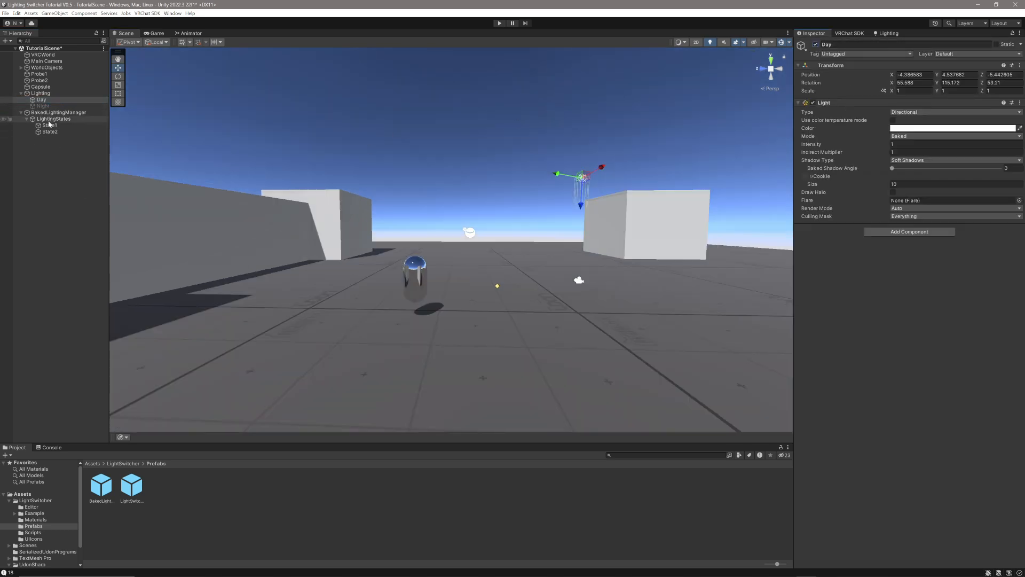
- Rename State1 to Day and generate the baked scene lighting
{"action": "left_click", "coordinate": [51, 125]}
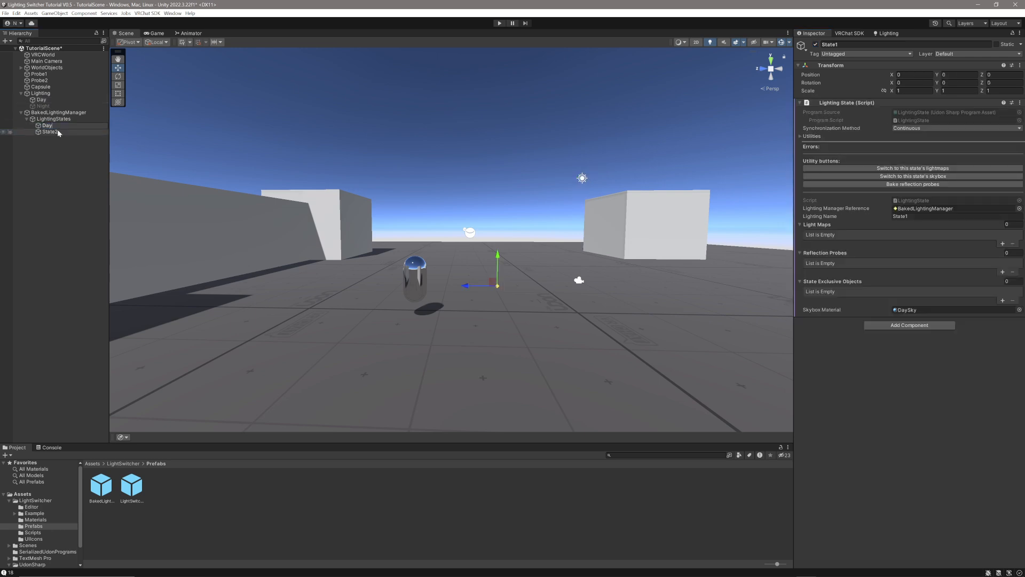
{"action": "left_click", "coordinate": [47, 125]}
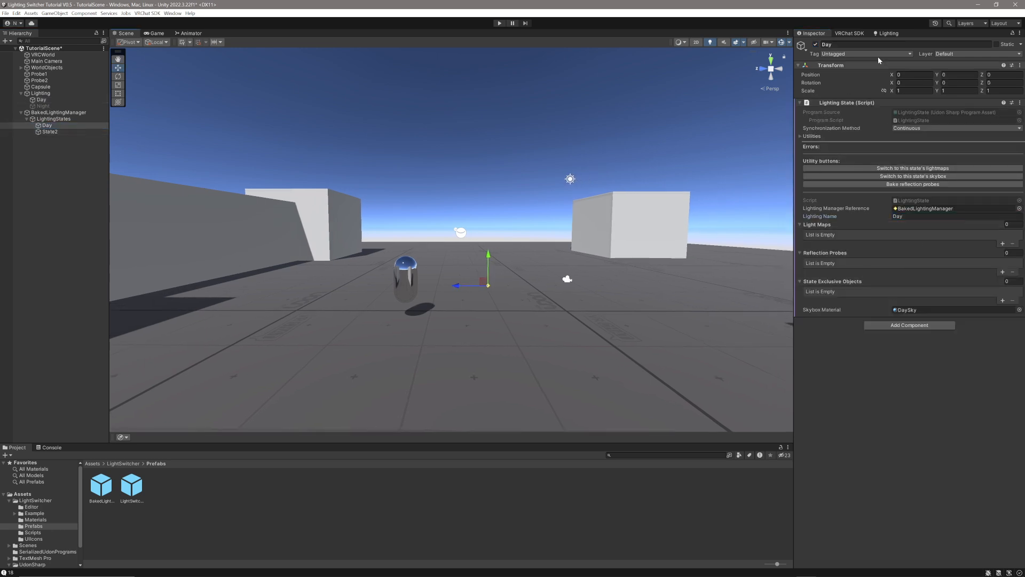
{"action": "left_click", "coordinate": [886, 33]}
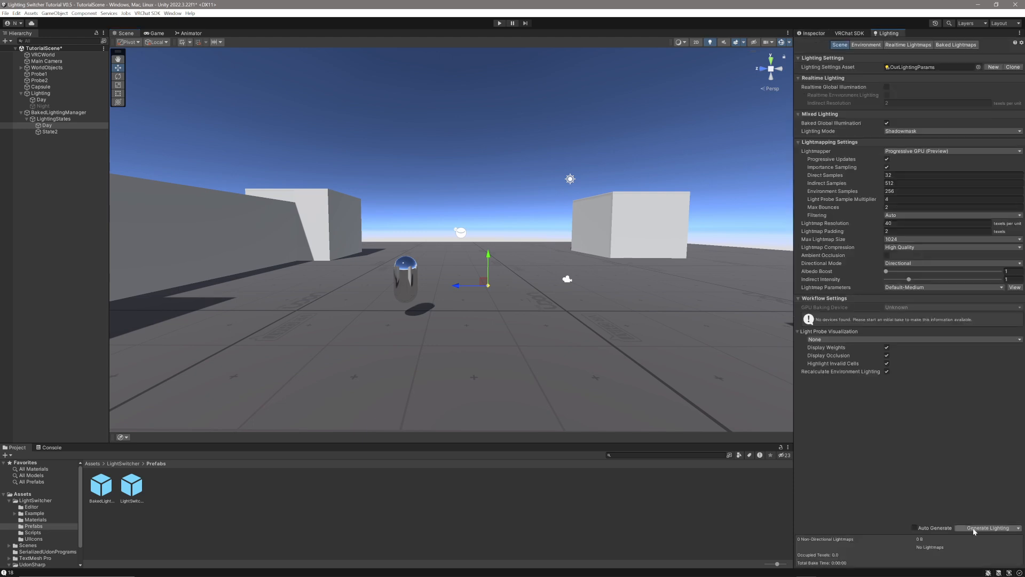
{"action": "left_click", "coordinate": [988, 528]}
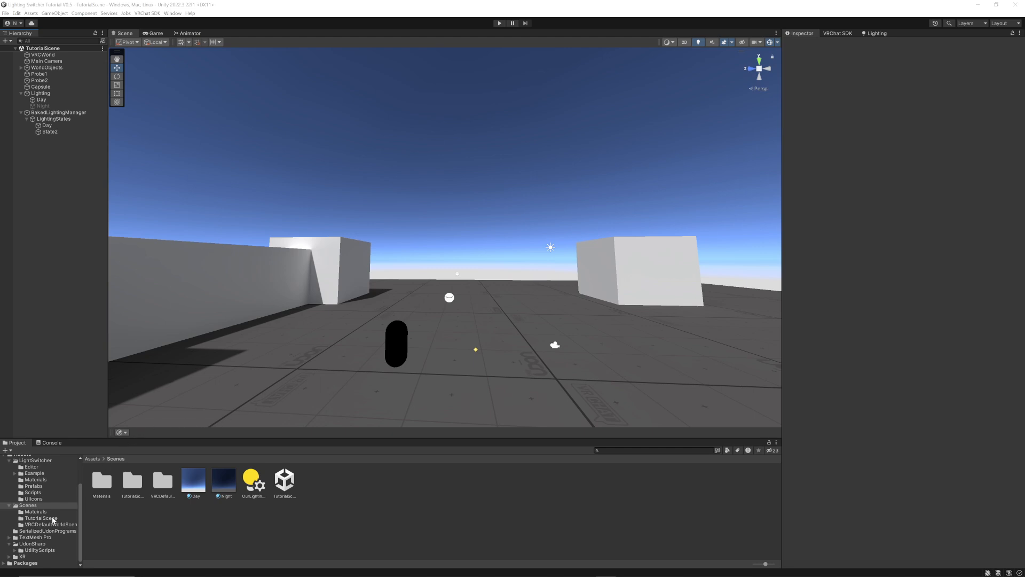
- Move the baked lightmap textures from Scenes/TutorialScene into a new Scenes/Day folder
{"action": "left_click", "coordinate": [27, 504]}
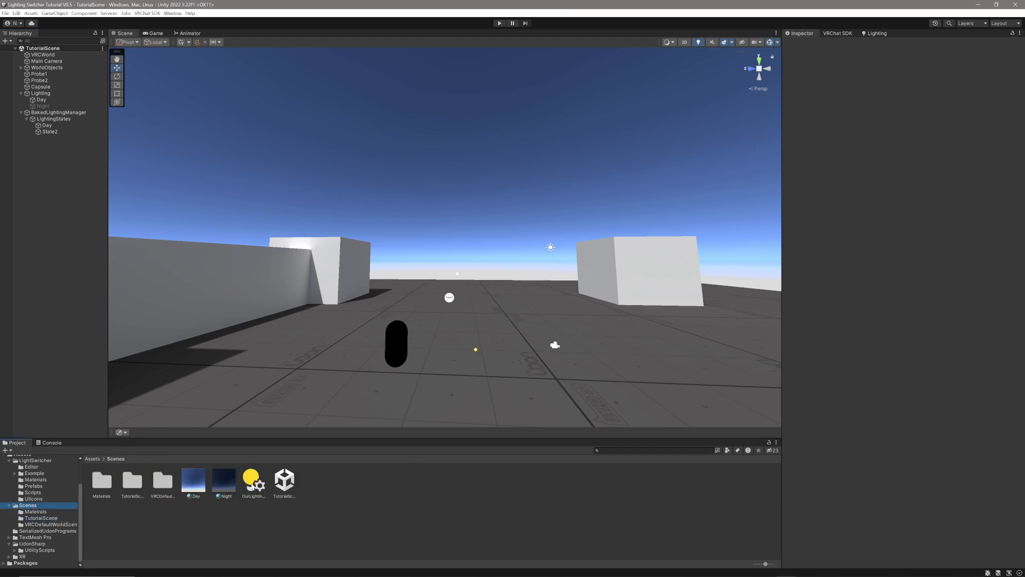
{"action": "left_click", "coordinate": [132, 482]}
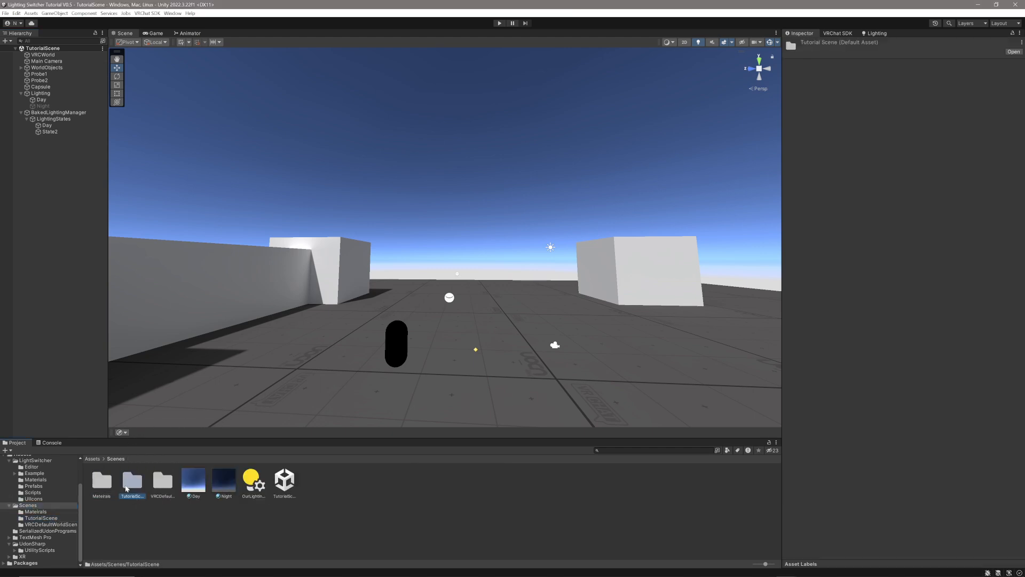
{"action": "double_click", "coordinate": [132, 480]}
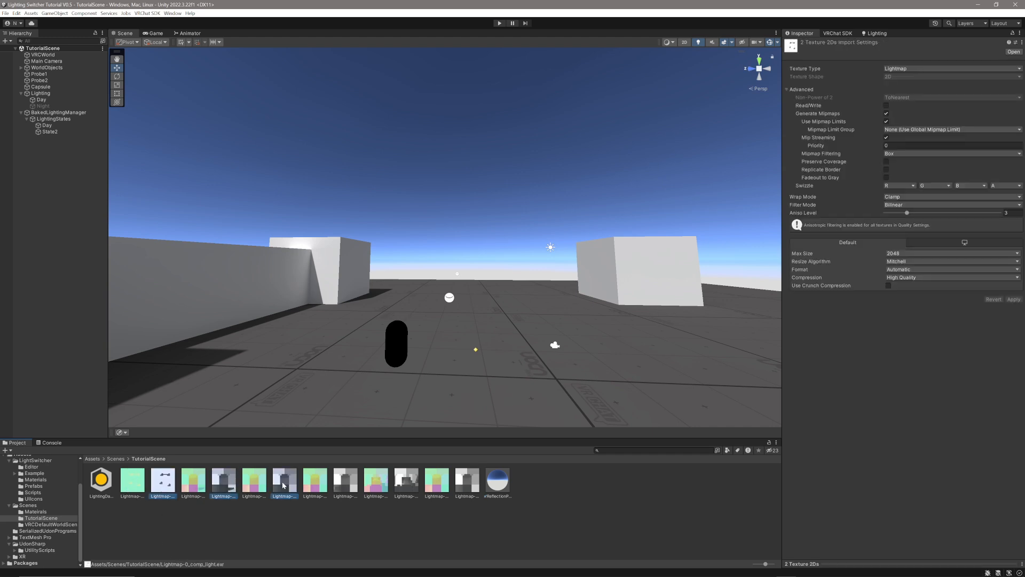
{"action": "left_click", "coordinate": [467, 482]}
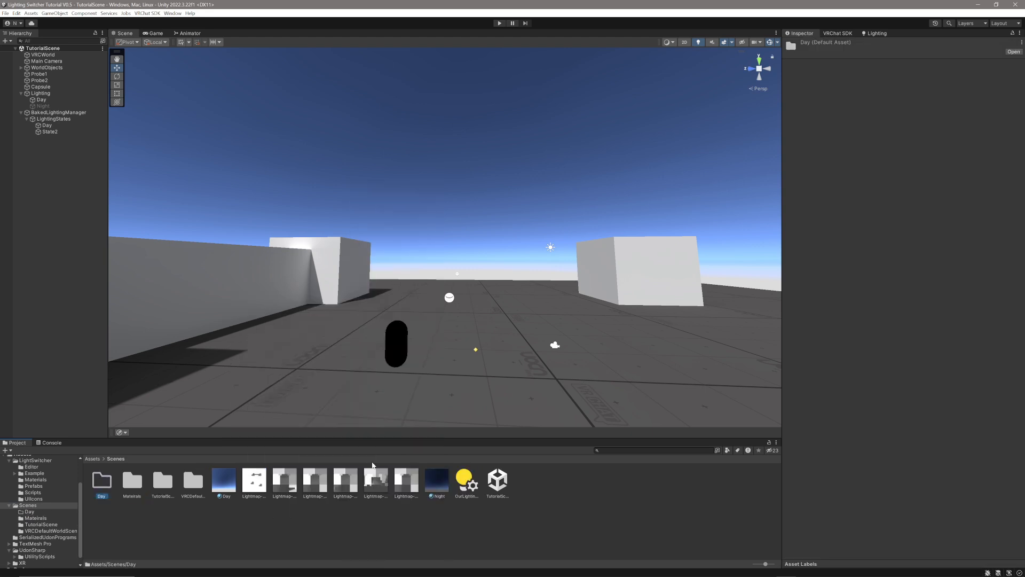
{"action": "left_click", "coordinate": [253, 480]}
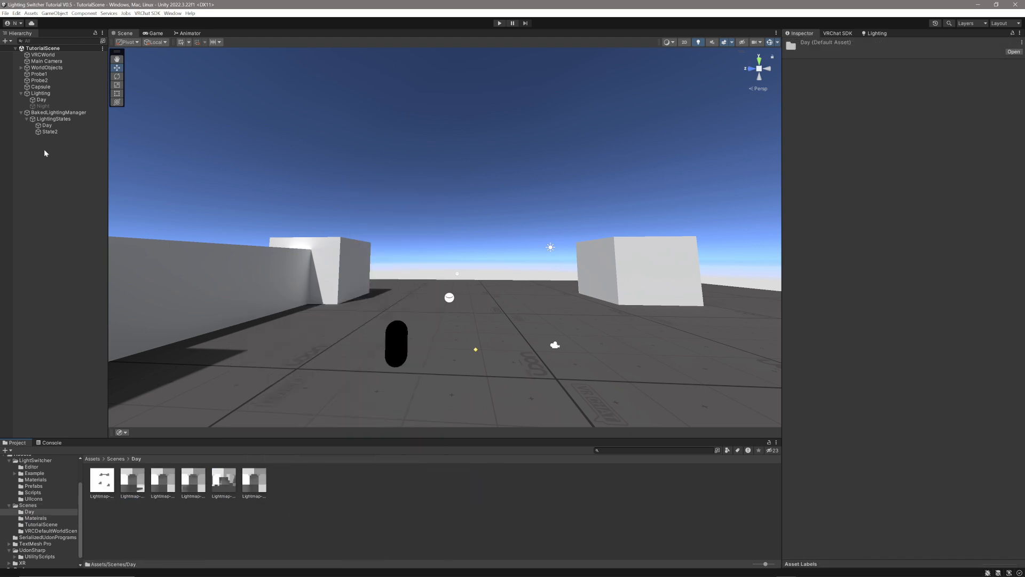
- Add the six Day-folder lightmaps to the Day state's Light Maps and bake its reflection probes
{"action": "left_click", "coordinate": [47, 125]}
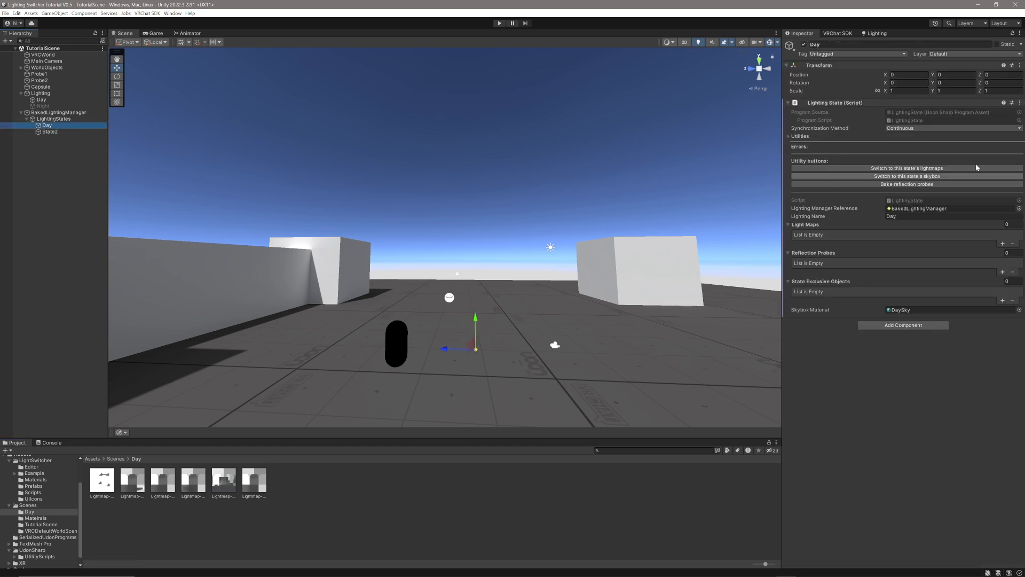
{"action": "left_click", "coordinate": [254, 483]}
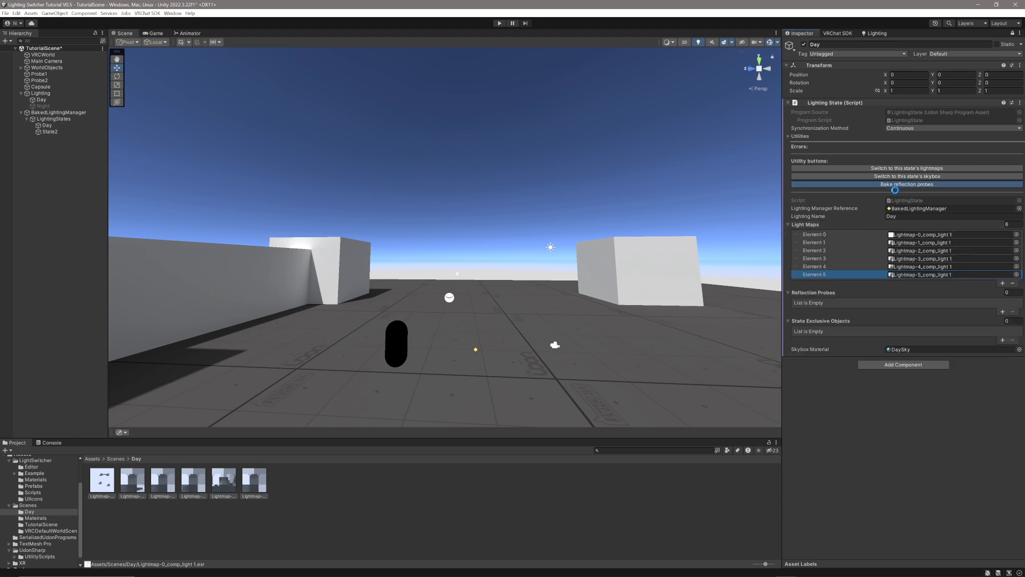
{"action": "left_click", "coordinate": [907, 184]}
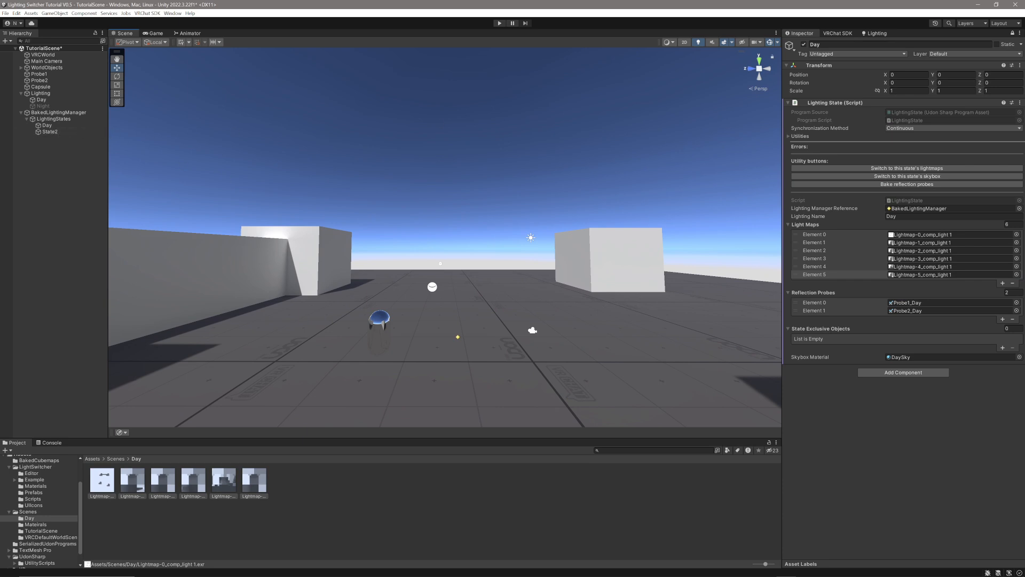
- Disable the Day light, enable the Night light, and bake the lighting
{"action": "left_click", "coordinate": [40, 100]}
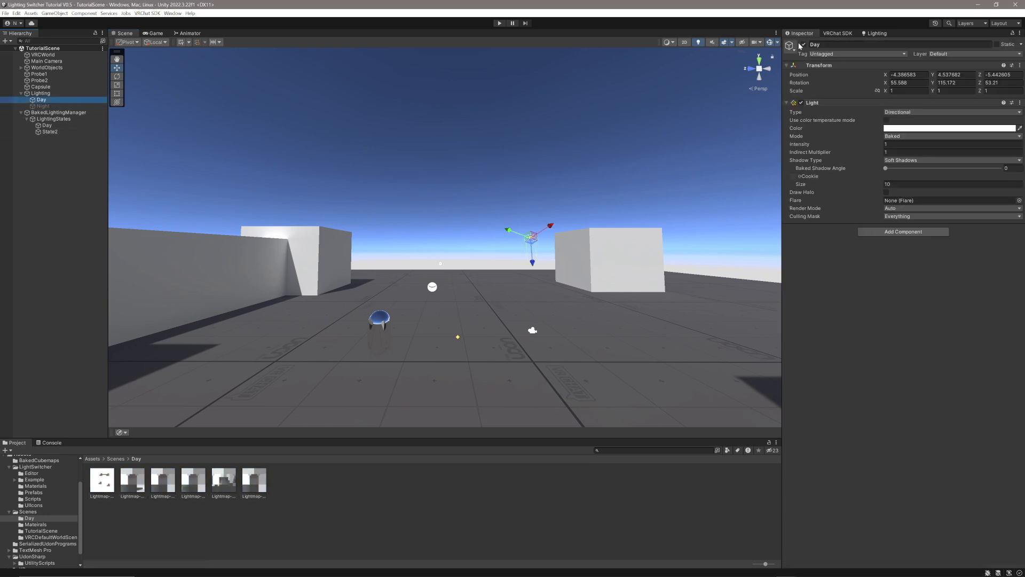
{"action": "left_click", "coordinate": [42, 106]}
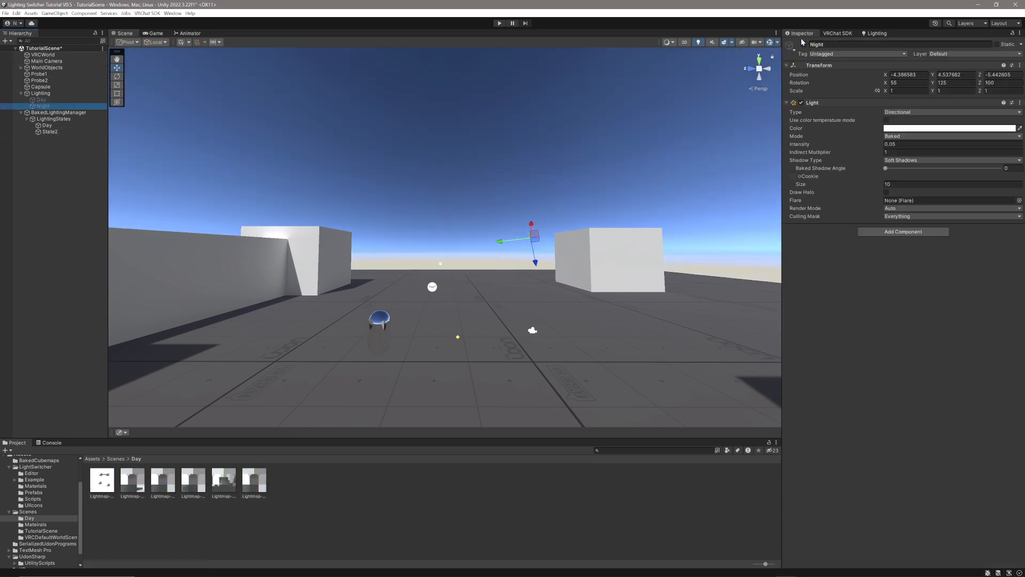
{"action": "left_click", "coordinate": [876, 33]}
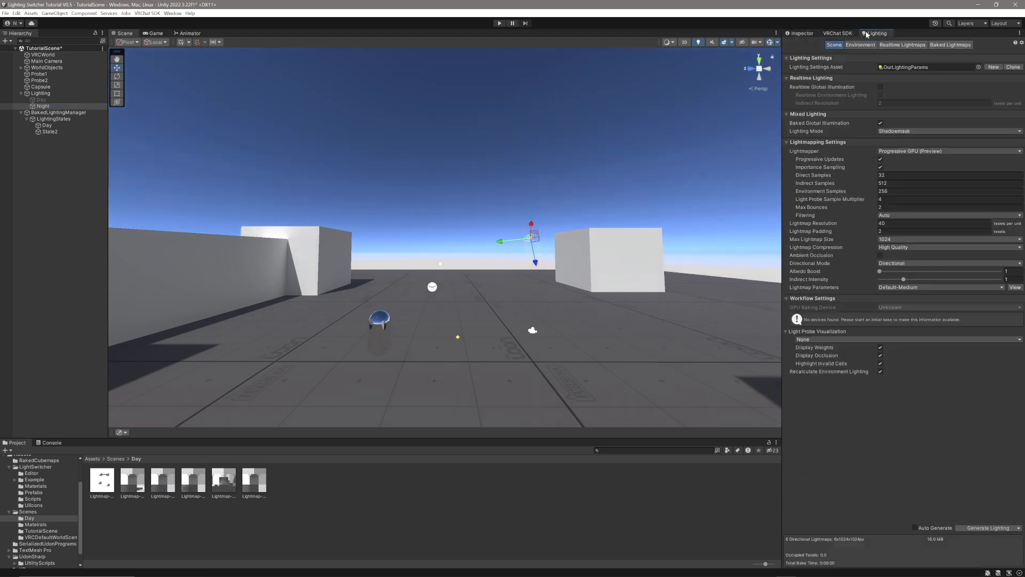
{"action": "left_click", "coordinate": [988, 528]}
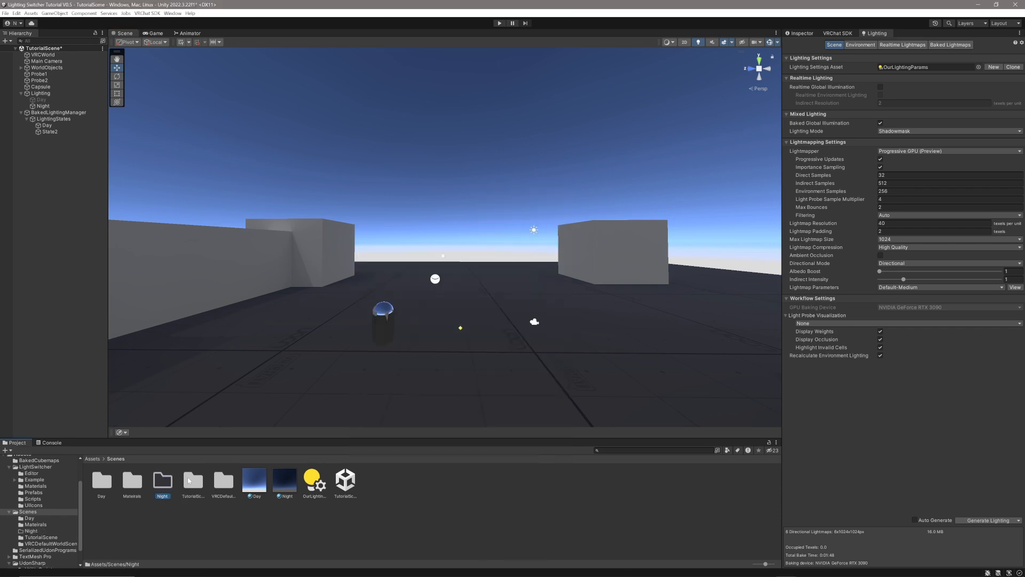
- Move the six baked lightmaps from Scenes/TutorialScene into Scenes/Night
{"action": "double_click", "coordinate": [192, 480]}
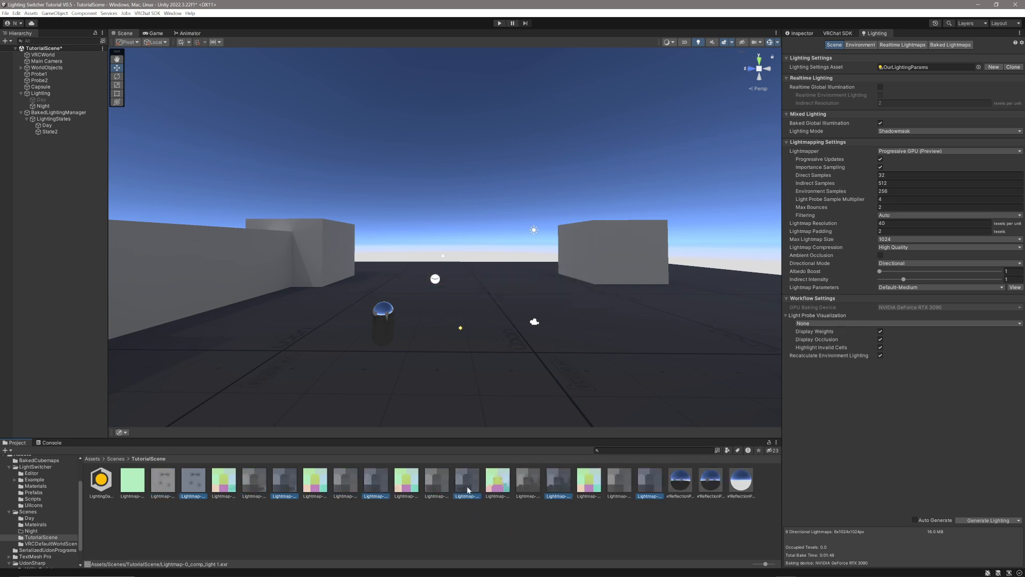
{"action": "left_click", "coordinate": [29, 517]}
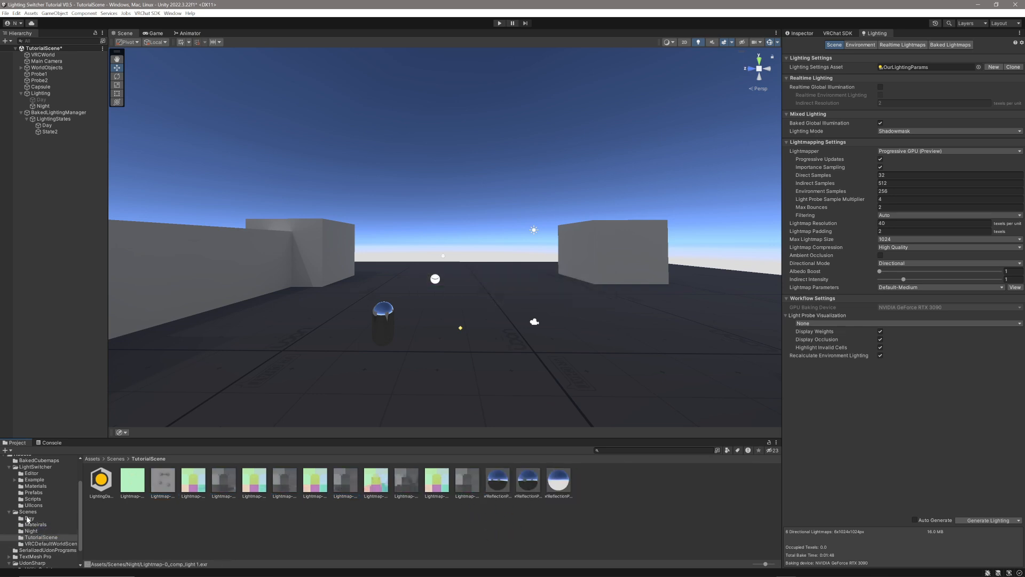
{"action": "left_click", "coordinate": [30, 530]}
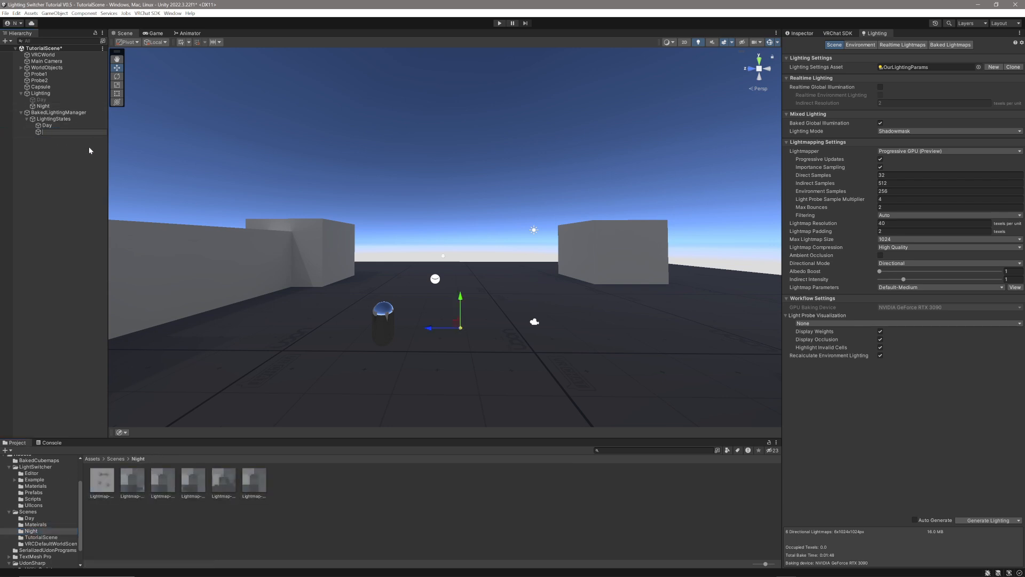
- Name State2 'Night', add its six Night lightmaps, and bake its reflection probes
{"action": "left_click", "coordinate": [49, 131]}
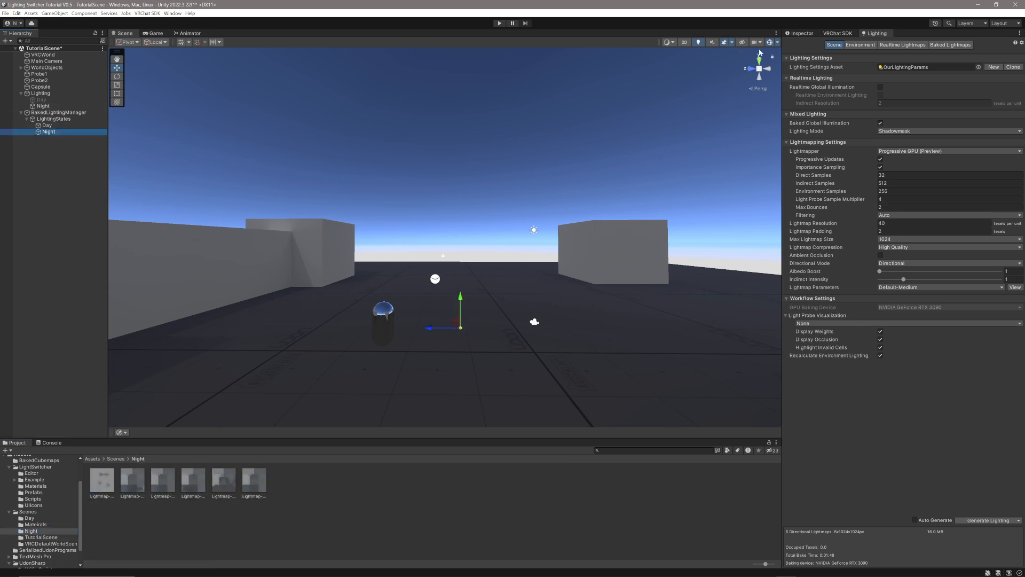
{"action": "left_click", "coordinate": [47, 132]}
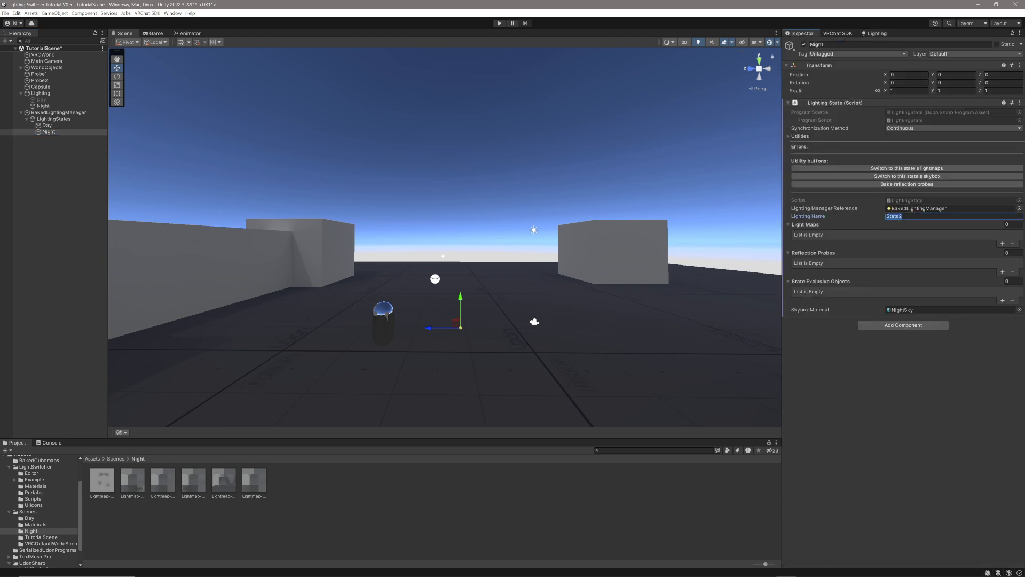
{"action": "type", "text": "Night"}
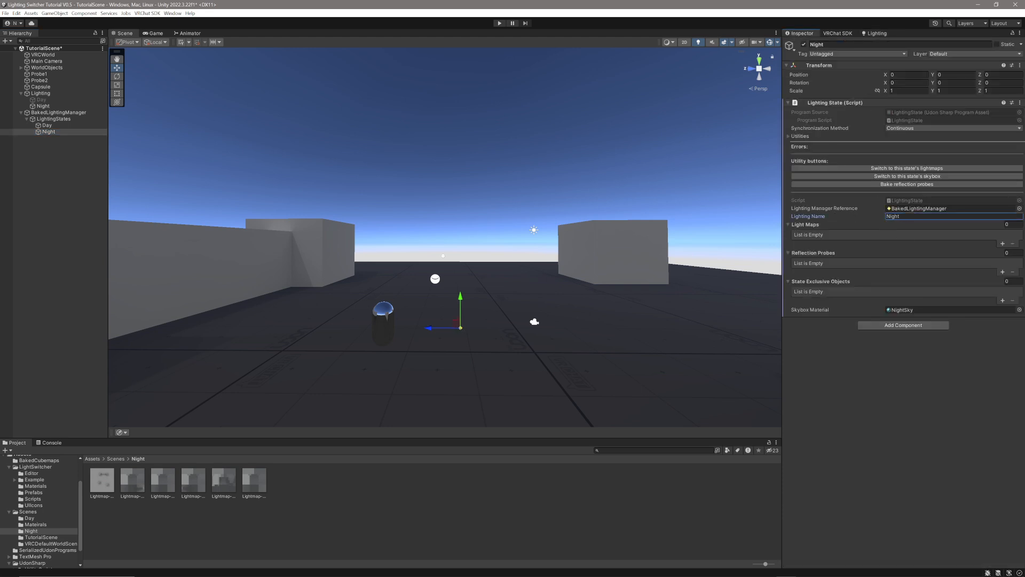
{"action": "left_click", "coordinate": [254, 481]}
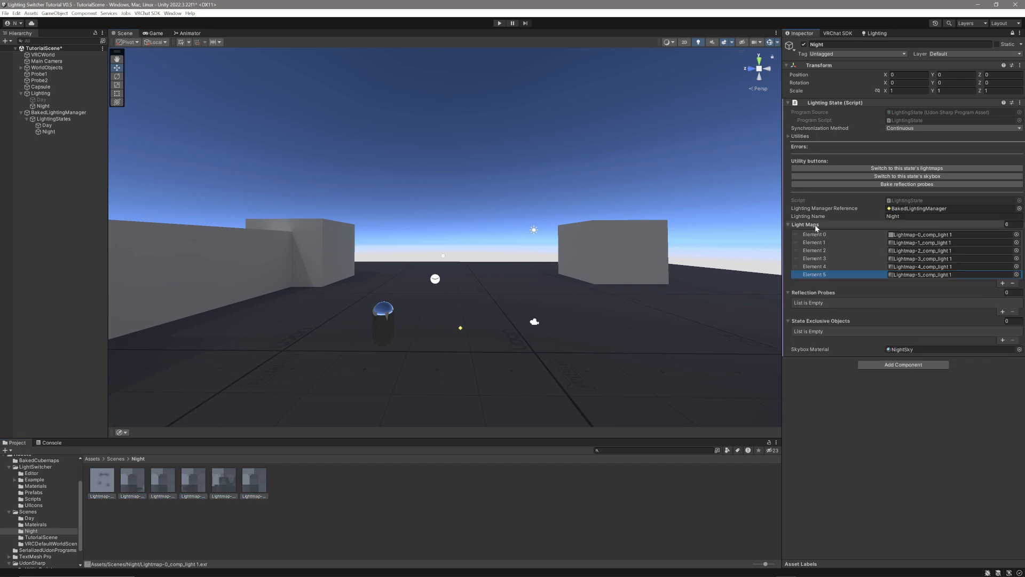
{"action": "left_click", "coordinate": [904, 184]}
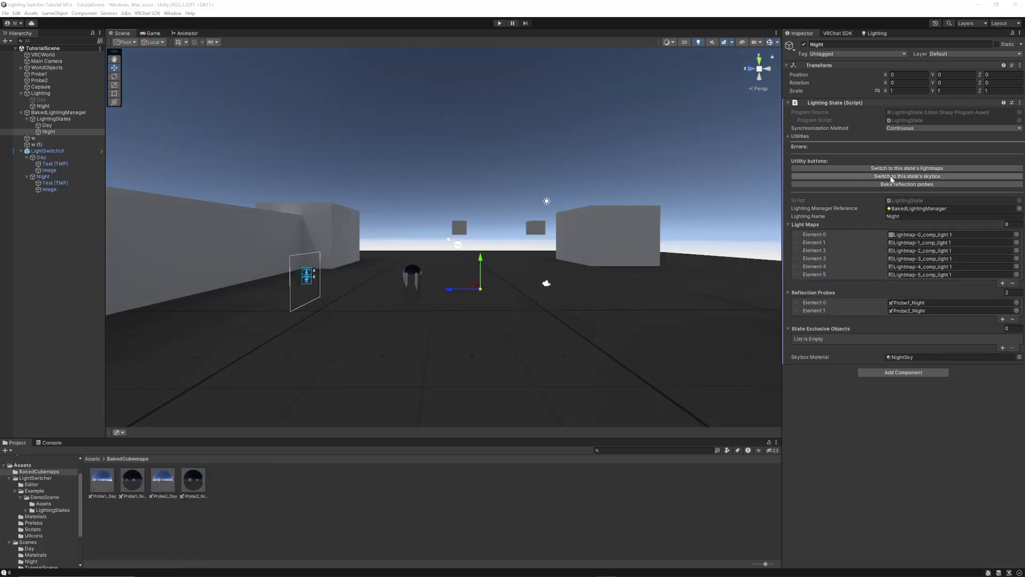
{"action": "mouse_move", "coordinate": [859, 361]}
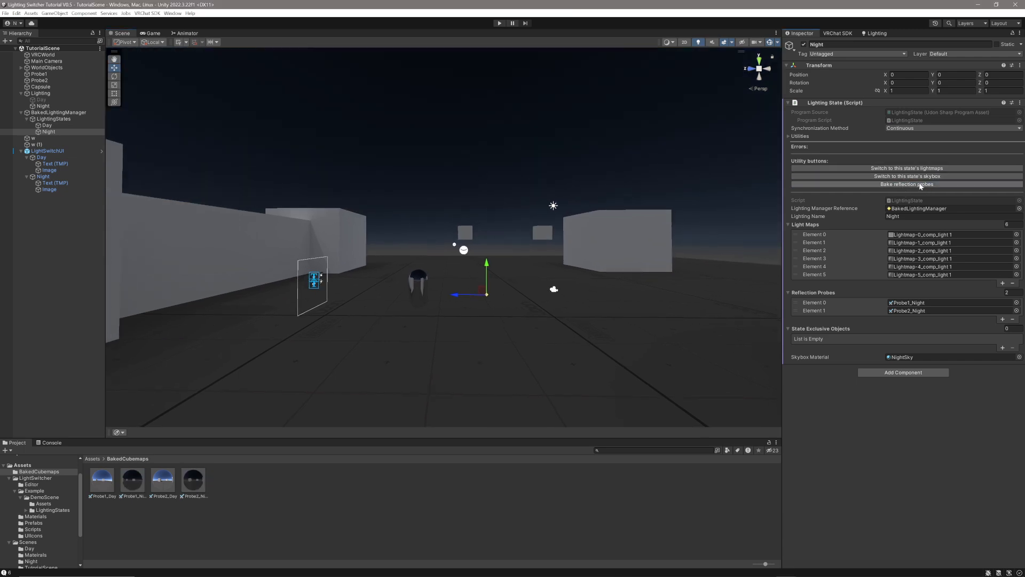
- Assign Probe1_Night and Probe2_Night cubemaps to the Night state's Reflection Probes list
{"action": "left_click", "coordinate": [907, 184]}
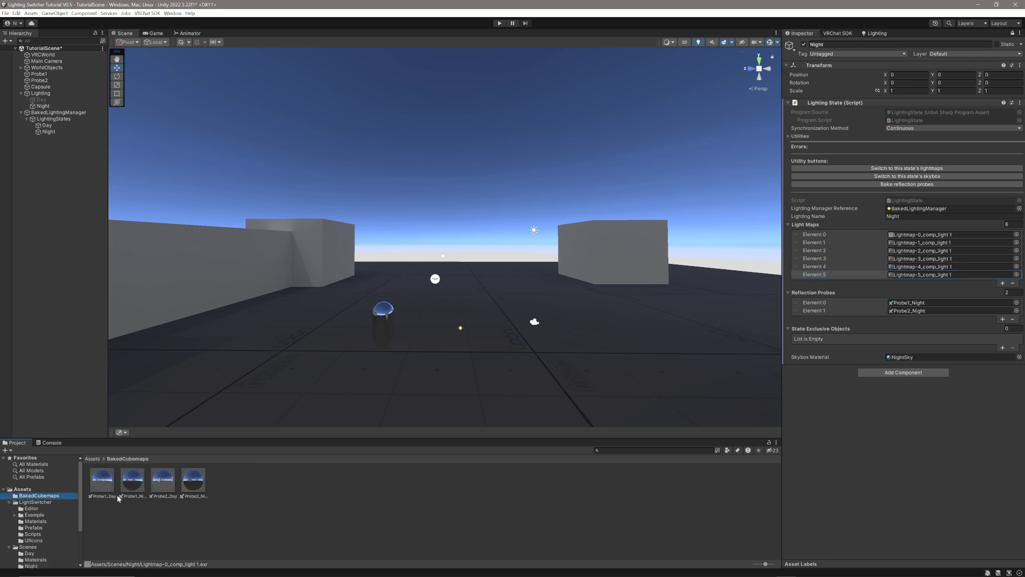
{"action": "mouse_move", "coordinate": [167, 502]}
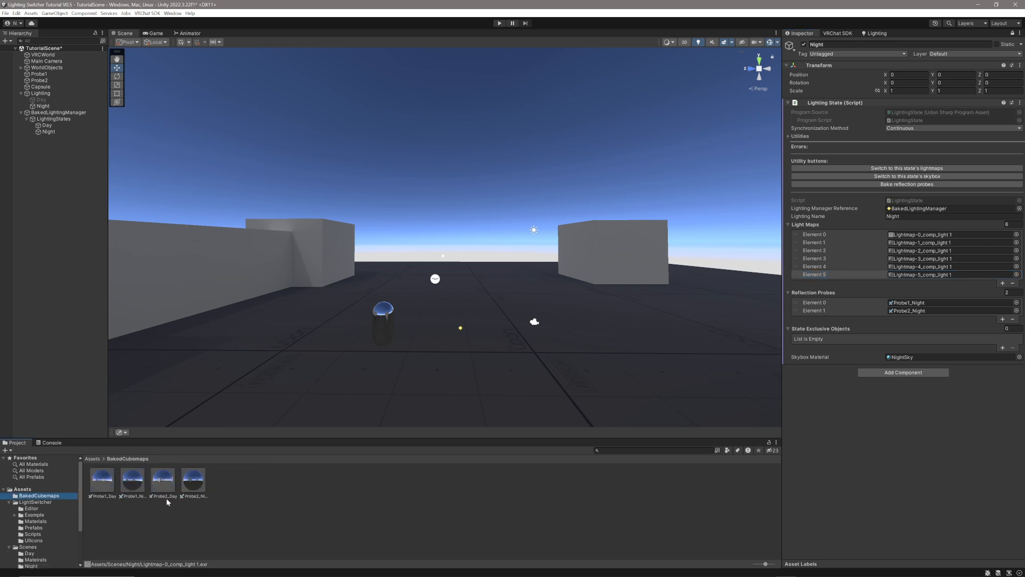
{"action": "mouse_move", "coordinate": [431, 440]}
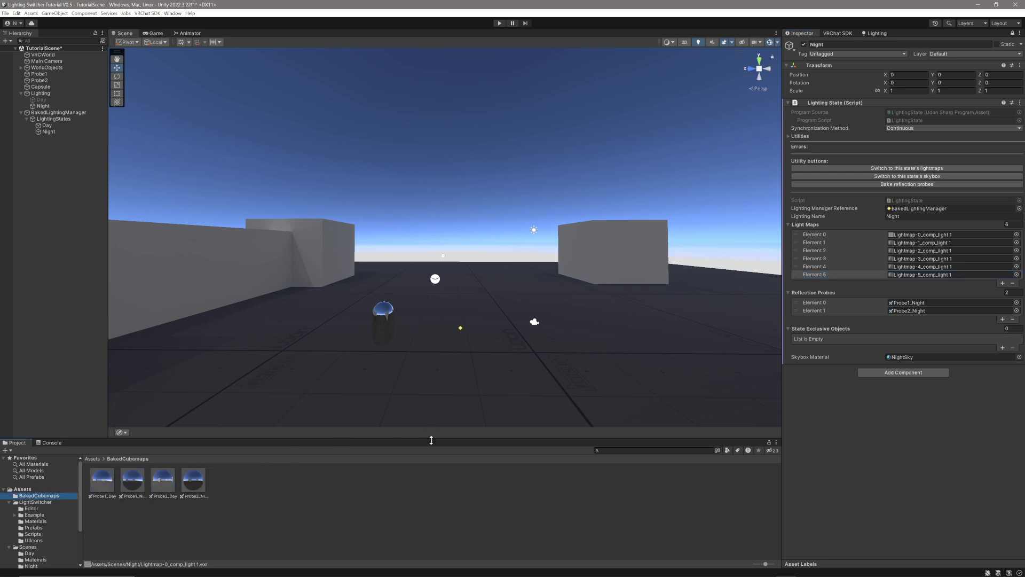
- Select BakedLightingManager and unlock the Inspector to view its Day and Night states
{"action": "left_click", "coordinate": [814, 274]}
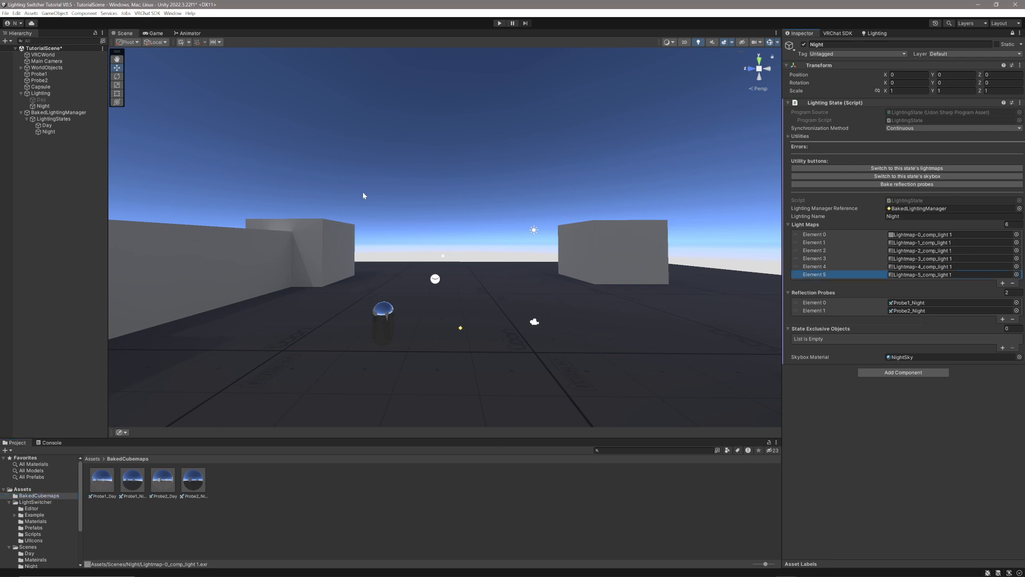
{"action": "left_click", "coordinate": [59, 112]}
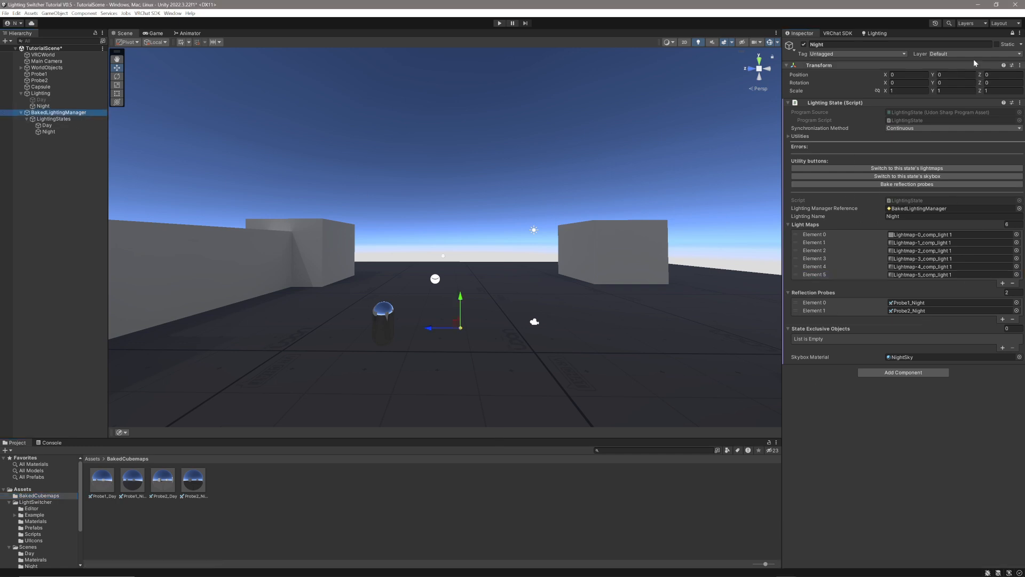
{"action": "left_click", "coordinate": [58, 112]}
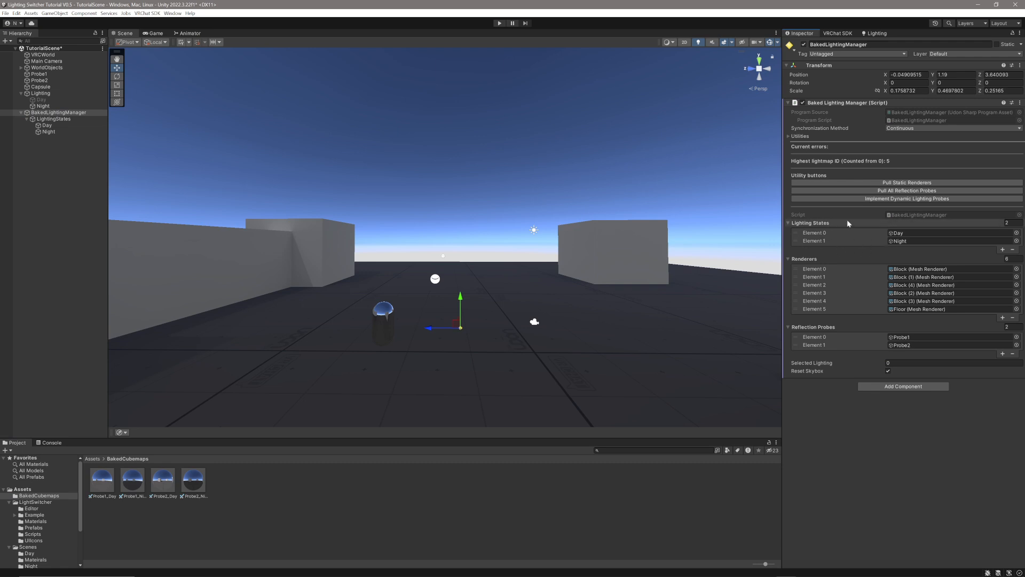
{"action": "mouse_move", "coordinate": [792, 235]}
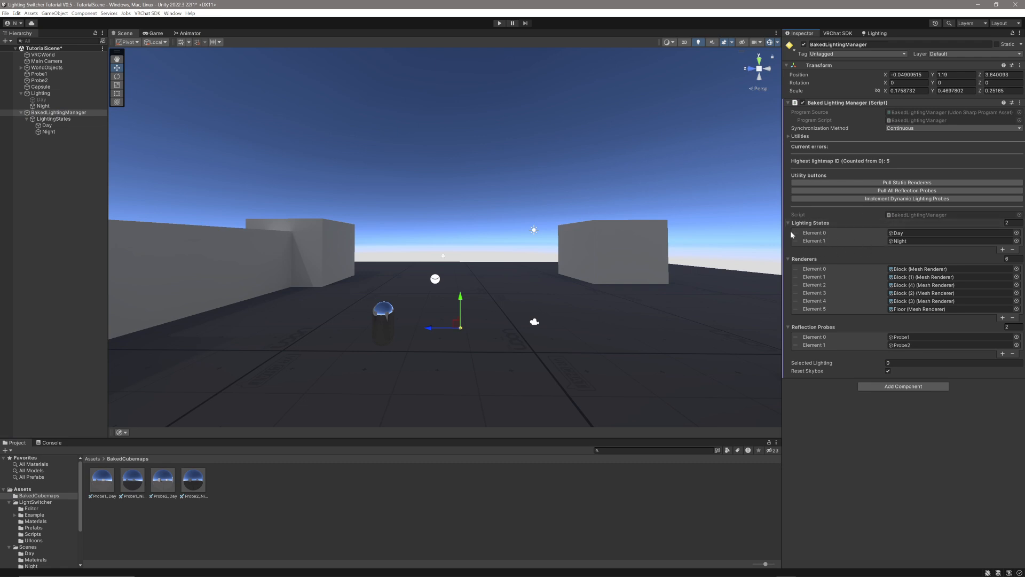
{"action": "mouse_move", "coordinate": [846, 248]}
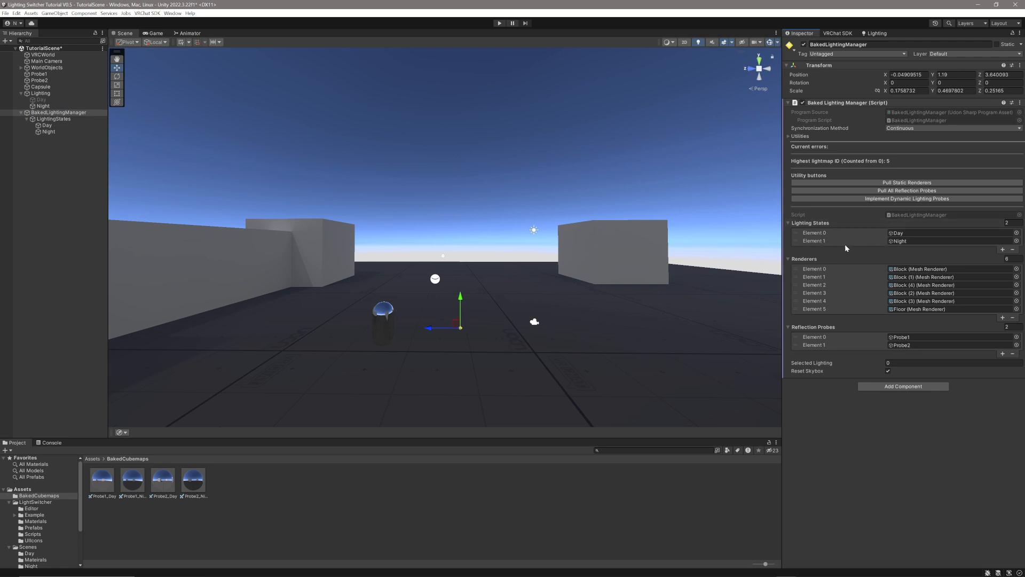
{"action": "mouse_move", "coordinate": [843, 234]}
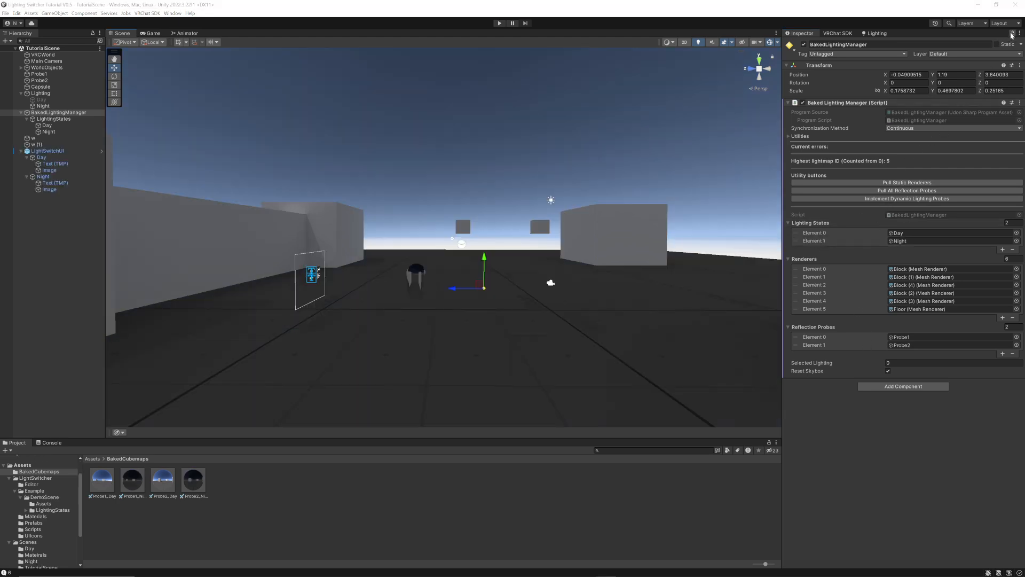
- Add the duplicated Night (1) as a third entry in the manager's Lighting States
{"action": "left_click", "coordinate": [47, 125]}
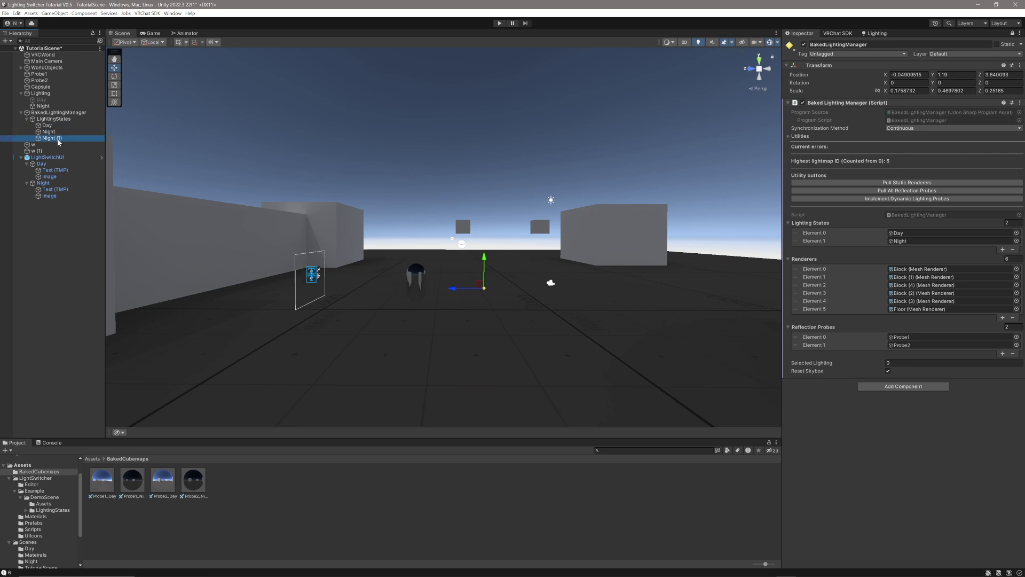
{"action": "left_click", "coordinate": [1002, 249]}
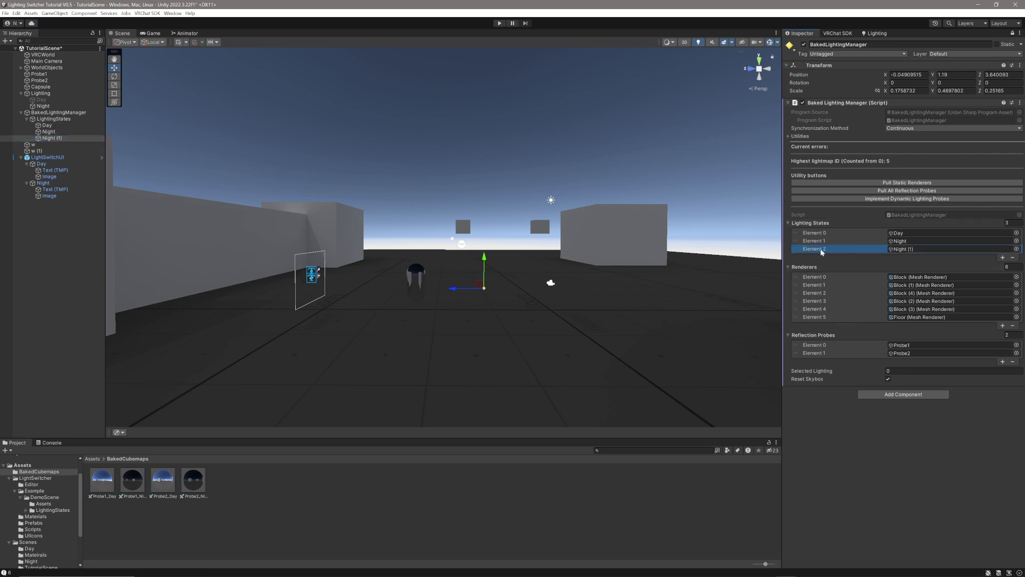
{"action": "mouse_move", "coordinate": [822, 252]}
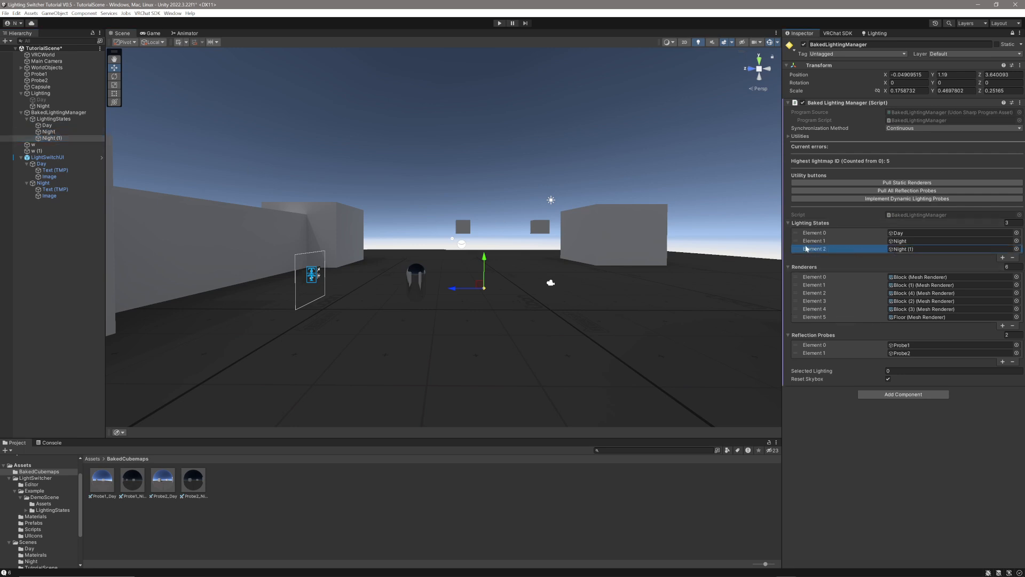
{"action": "mouse_move", "coordinate": [857, 249]}
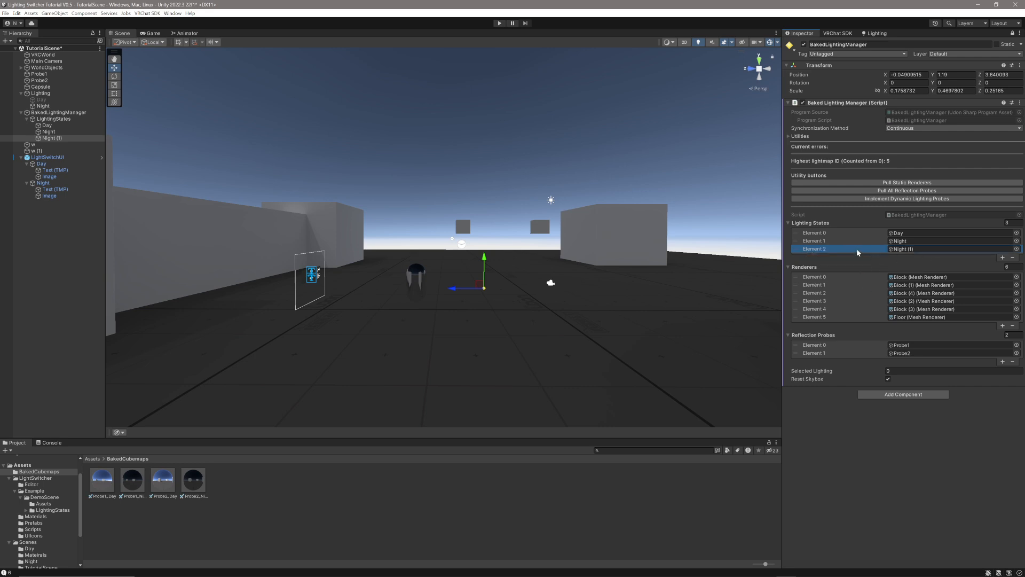
{"action": "left_click", "coordinate": [1012, 257]}
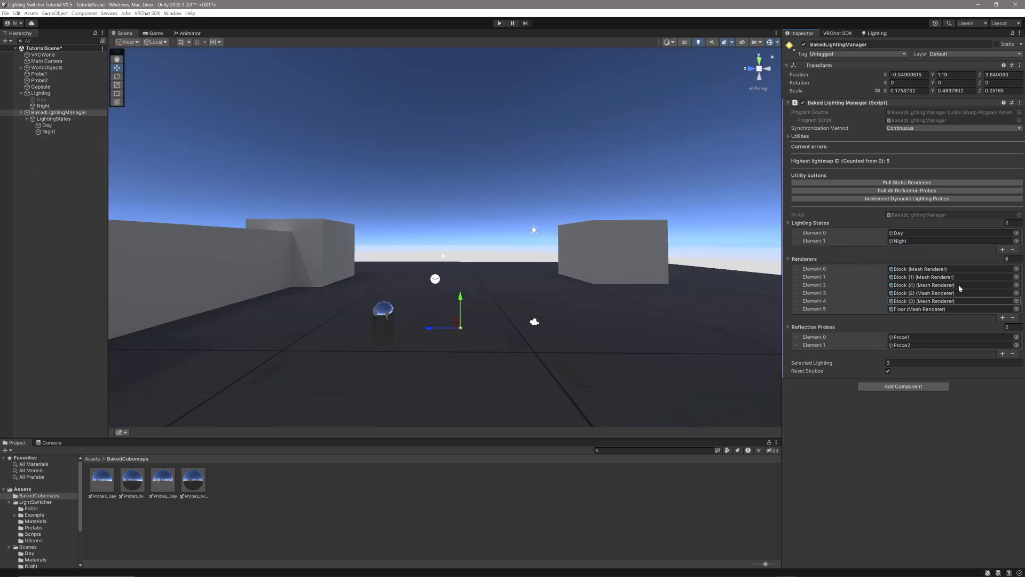
{"action": "mouse_move", "coordinate": [817, 332]}
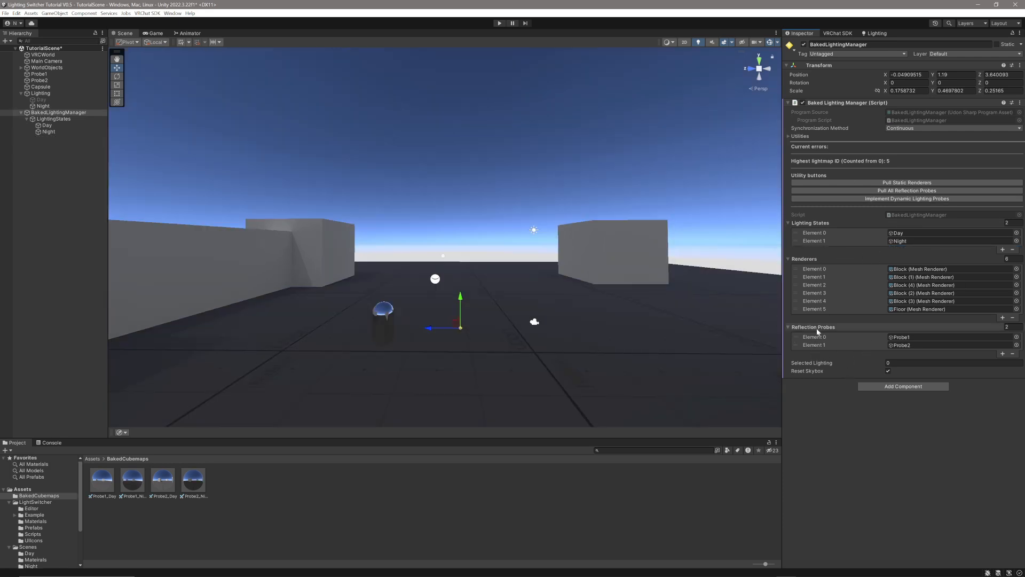
{"action": "mouse_move", "coordinate": [818, 255]}
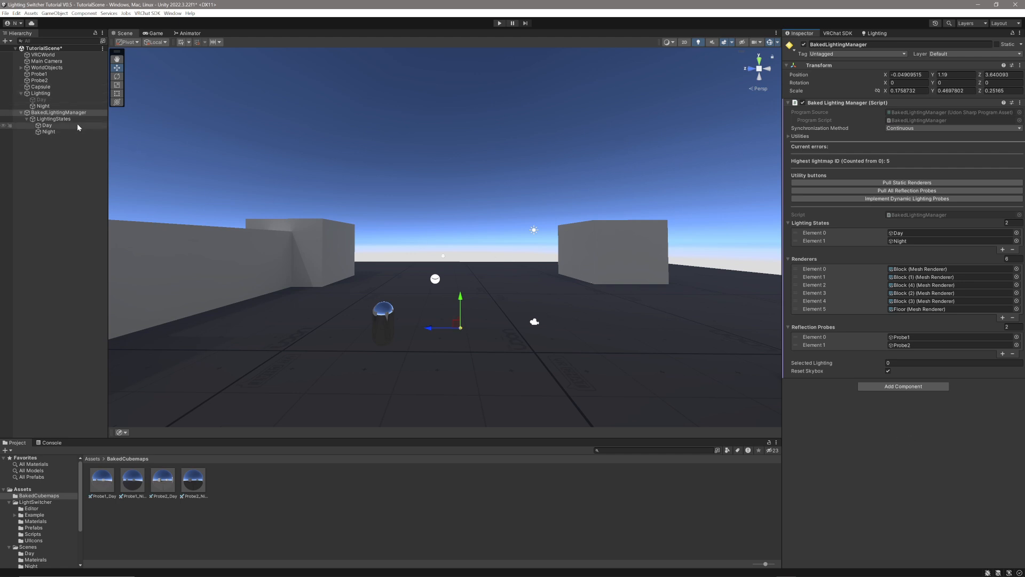
{"action": "left_click", "coordinate": [47, 125]}
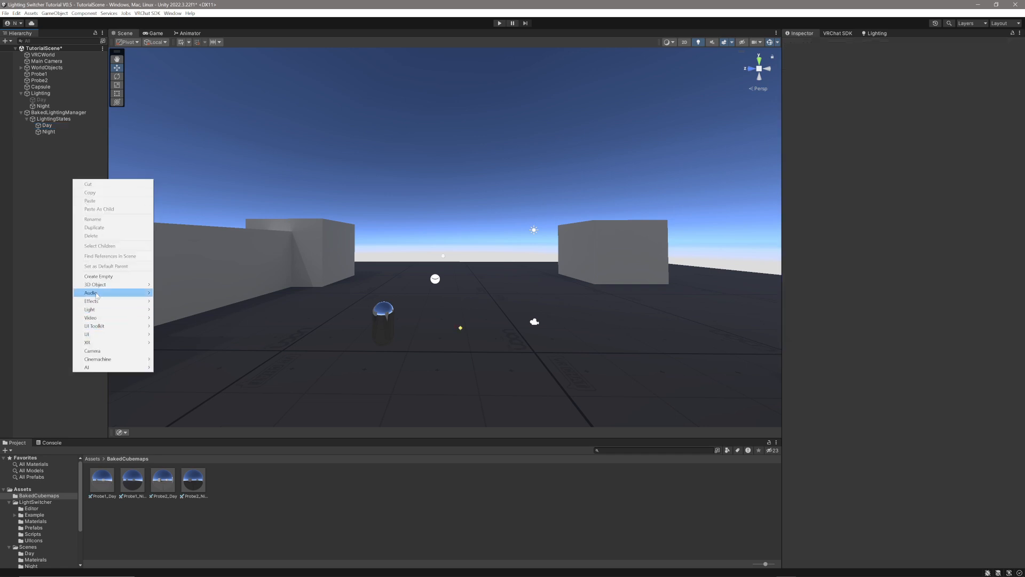
- Create cubes w and w (1), then select the Day state and lock the Inspector
{"action": "left_click", "coordinate": [94, 284]}
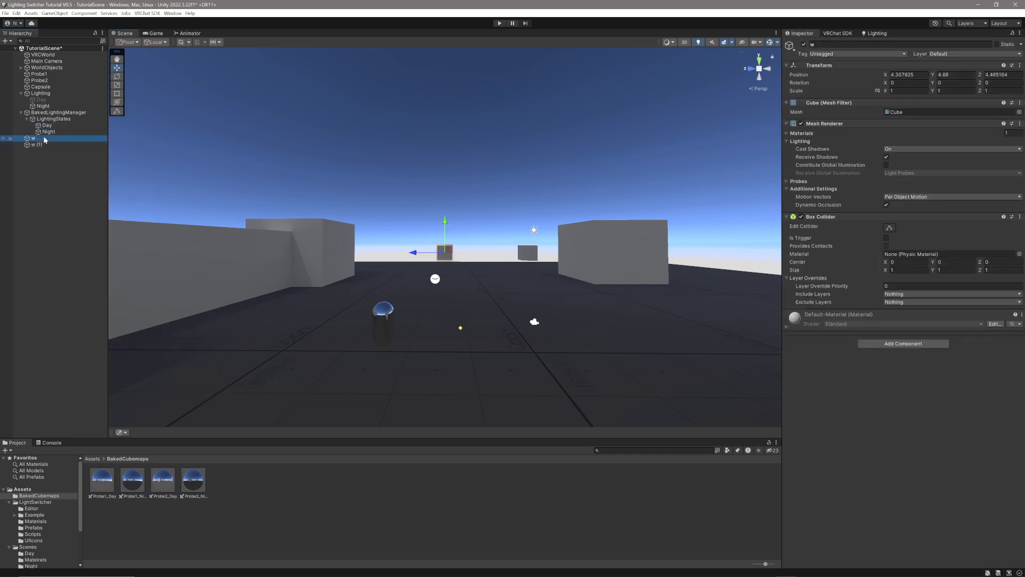
{"action": "left_click", "coordinate": [47, 125]}
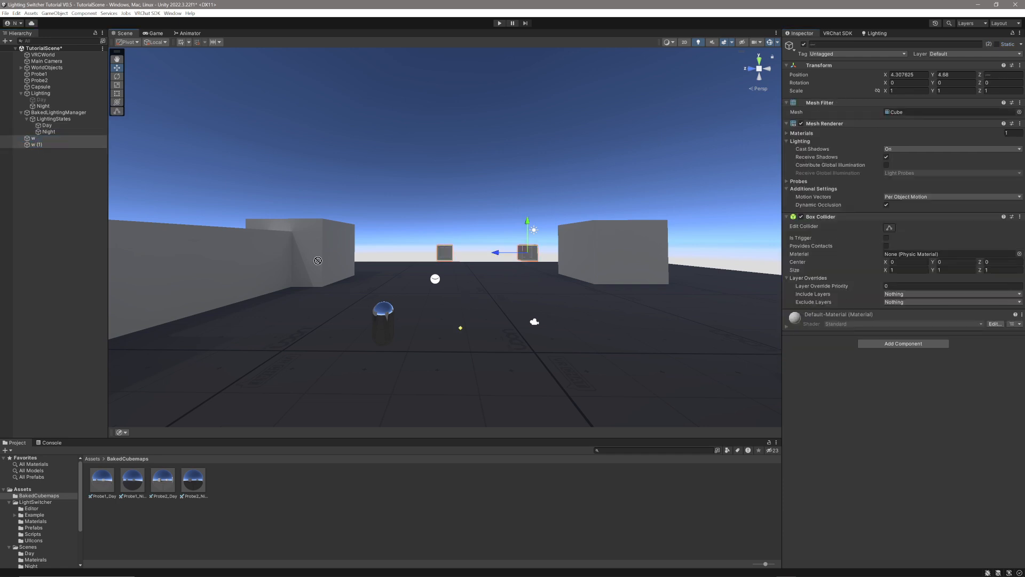
{"action": "left_click", "coordinate": [47, 125]}
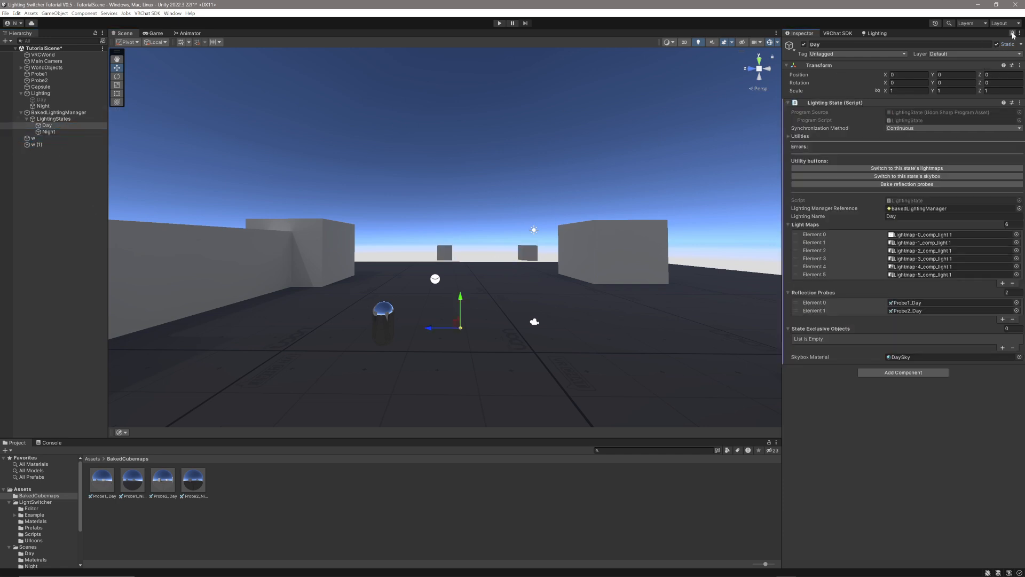
{"action": "left_click", "coordinate": [523, 252]}
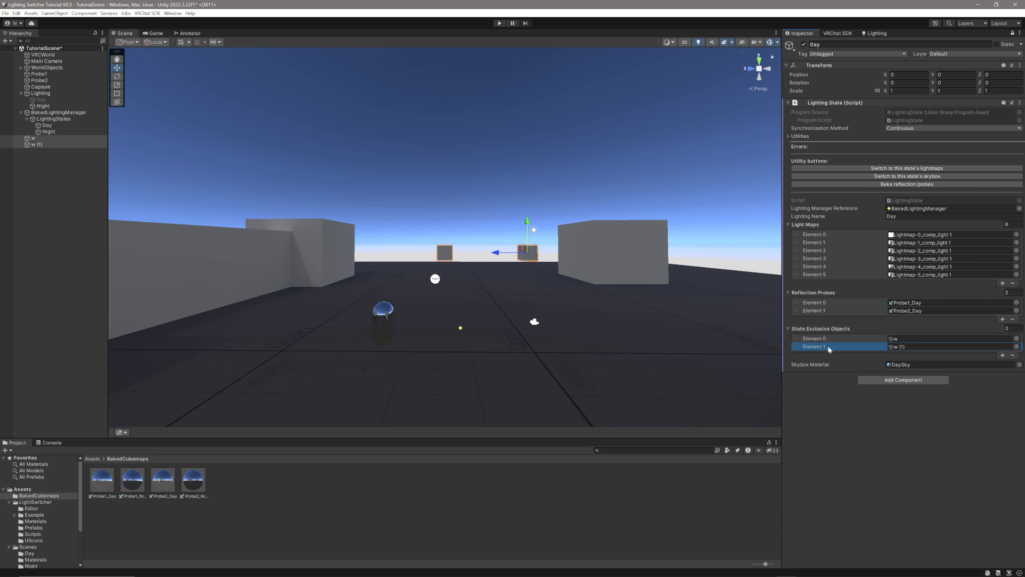
{"action": "mouse_move", "coordinate": [858, 358]}
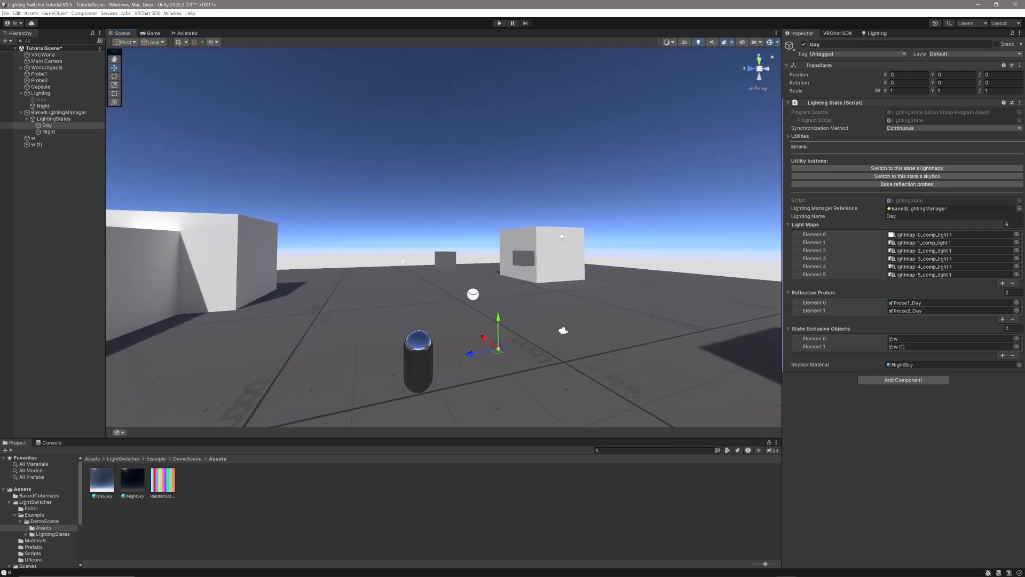
- Review BakedLightingManager in the Inspector and save TutorialScene
{"action": "left_click", "coordinate": [58, 111]}
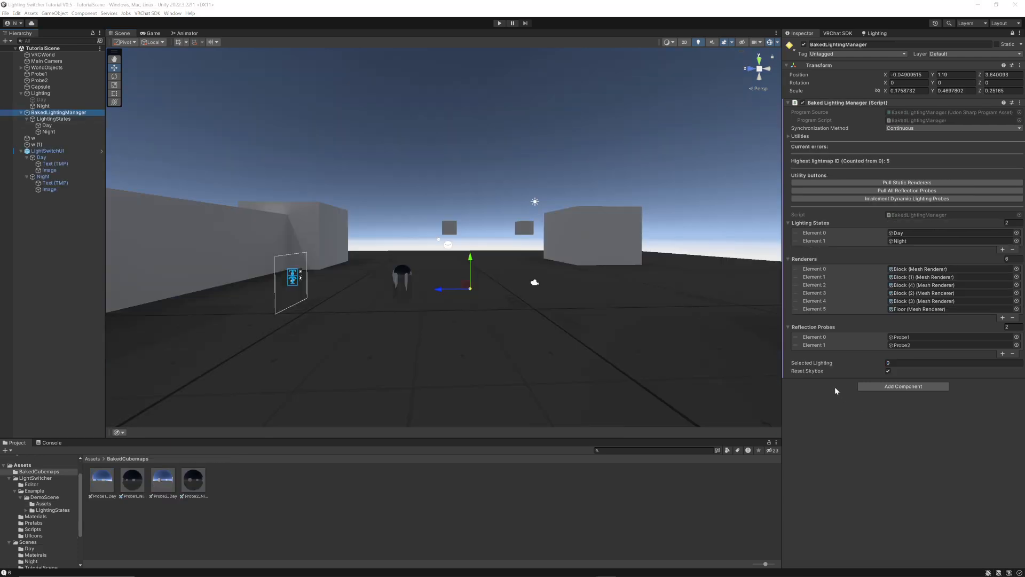
{"action": "mouse_move", "coordinate": [810, 378]}
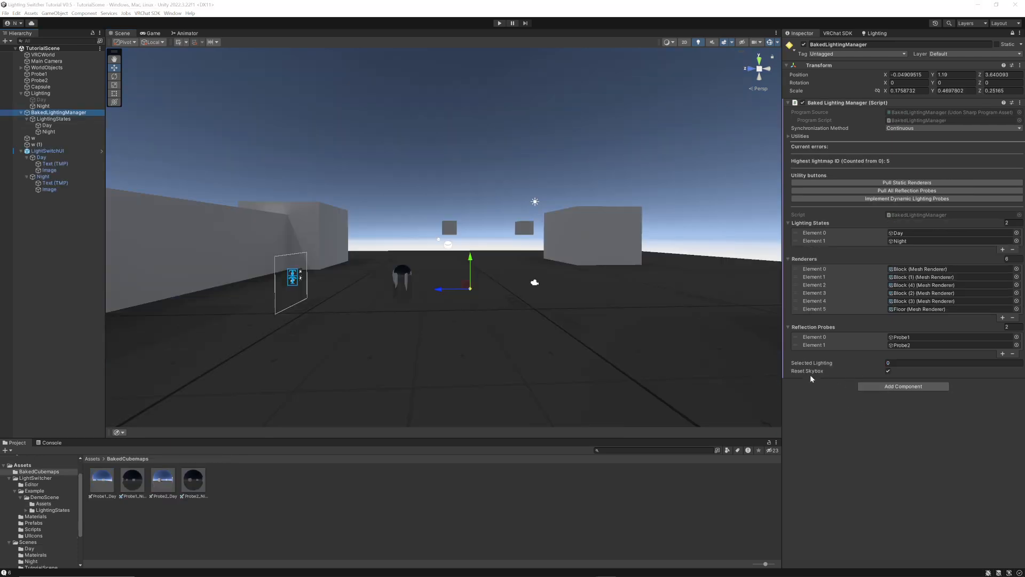
{"action": "left_click", "coordinate": [888, 370]}
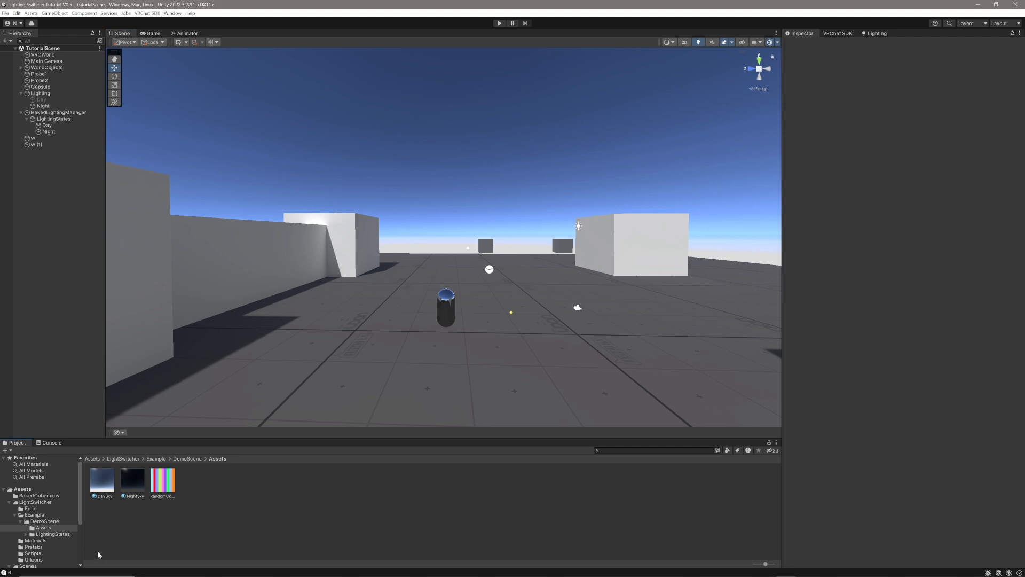
- Place the LightSwitchUI prefab and assign BakedLightingManager to the State1 and State2 buttons
{"action": "left_click", "coordinate": [33, 522]}
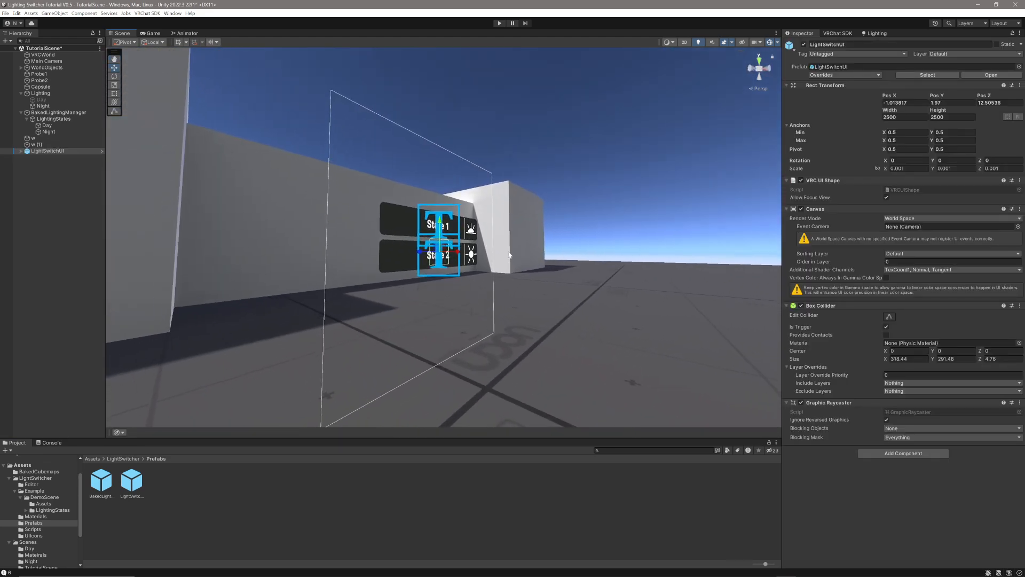
{"action": "left_click", "coordinate": [22, 150]}
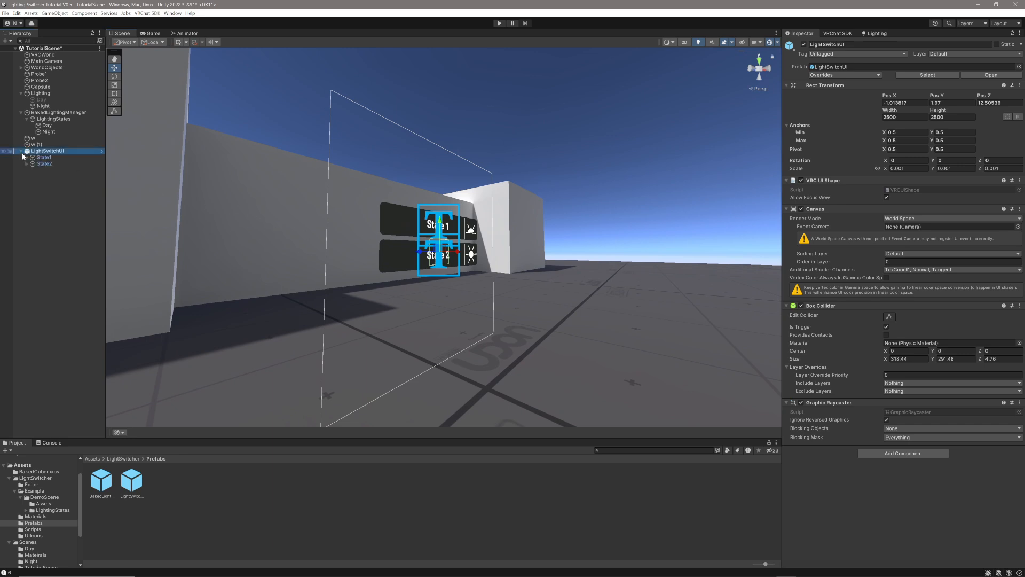
{"action": "left_click", "coordinate": [43, 157]}
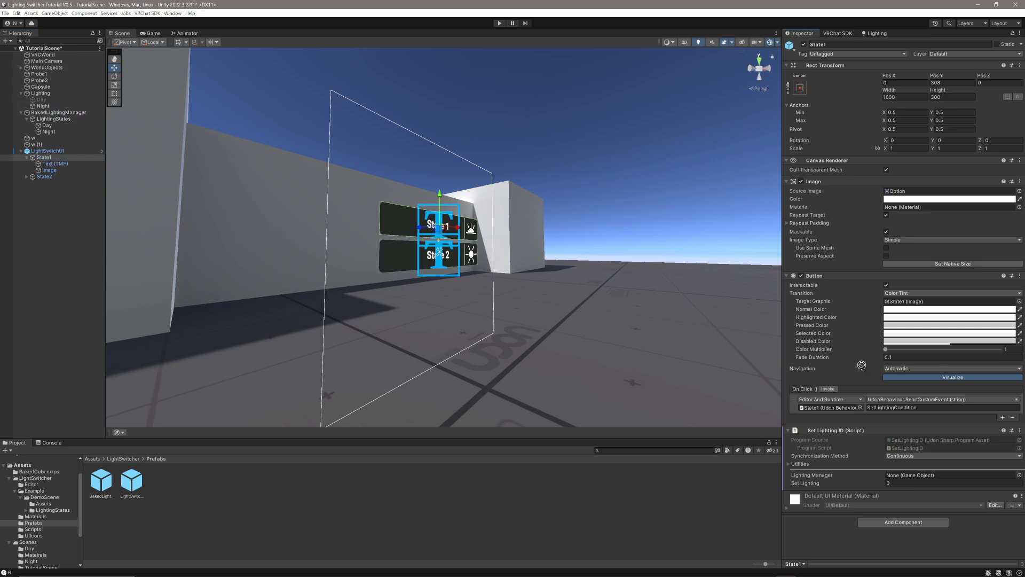
{"action": "left_click", "coordinate": [949, 475]}
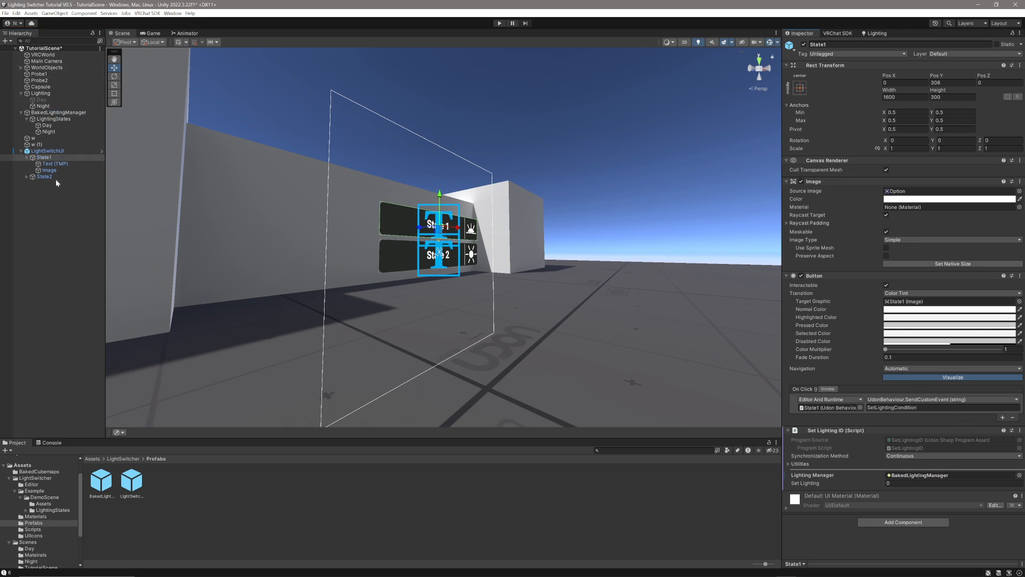
{"action": "left_click", "coordinate": [44, 177]}
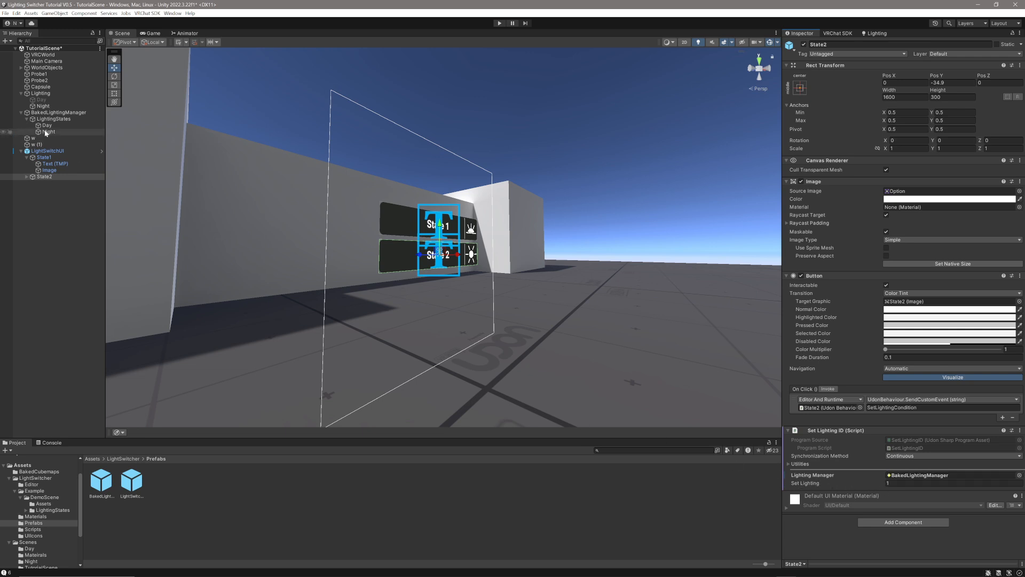
{"action": "left_click", "coordinate": [57, 112]}
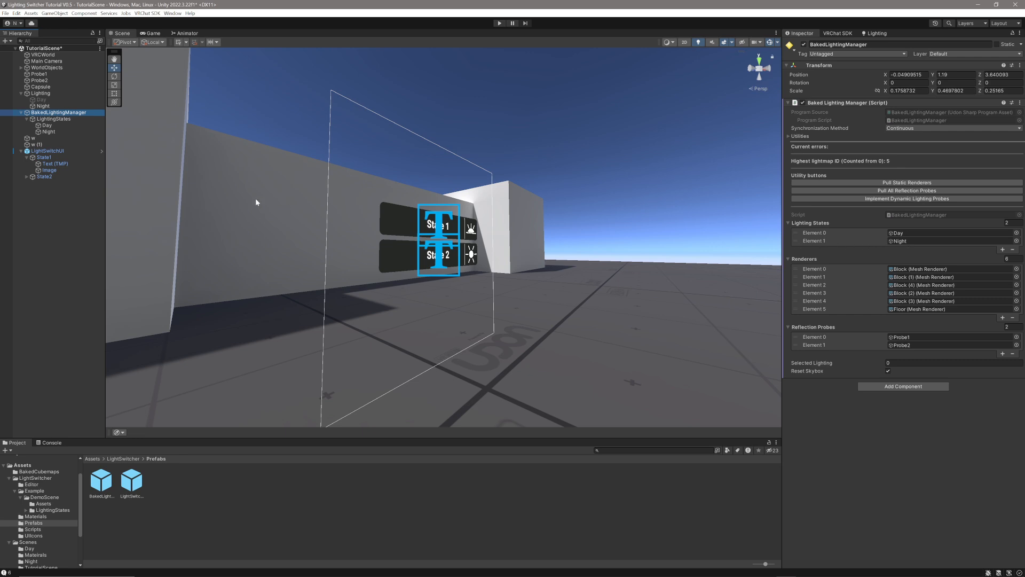
- Rename State1 and State2 to Day and Night, with matching Text (TMP) labels
{"action": "left_click", "coordinate": [44, 157]}
{"action": "type", "text": "Day"}
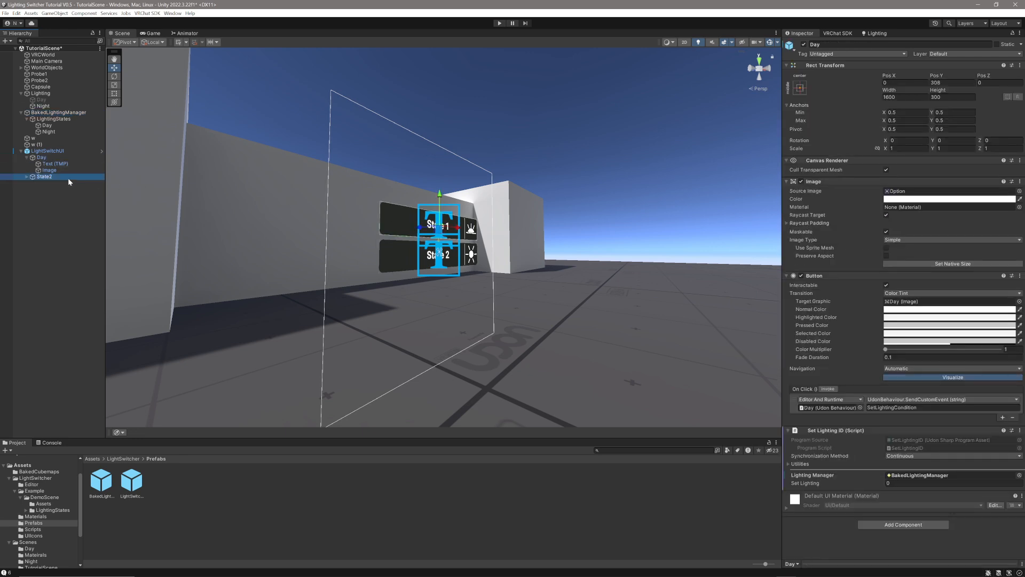
{"action": "left_click", "coordinate": [46, 176]}
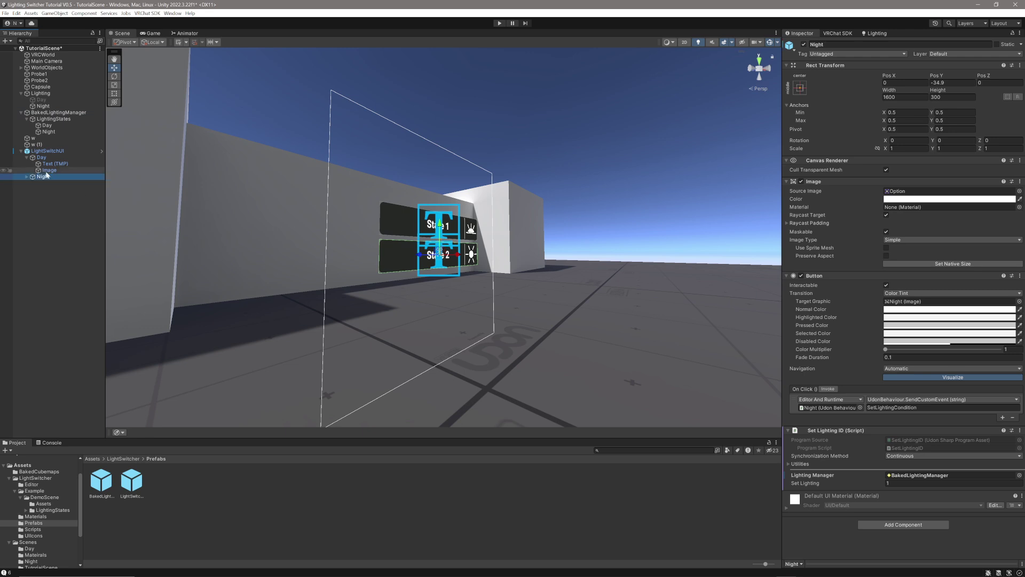
{"action": "left_click", "coordinate": [55, 183]}
{"action": "type", "text": "N"}
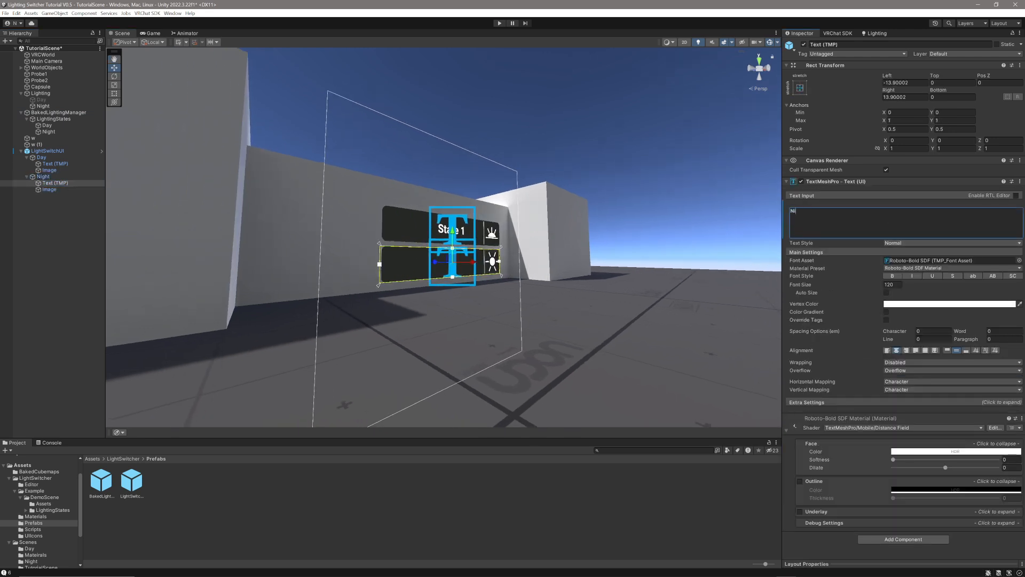
{"action": "type", "text": "ight"}
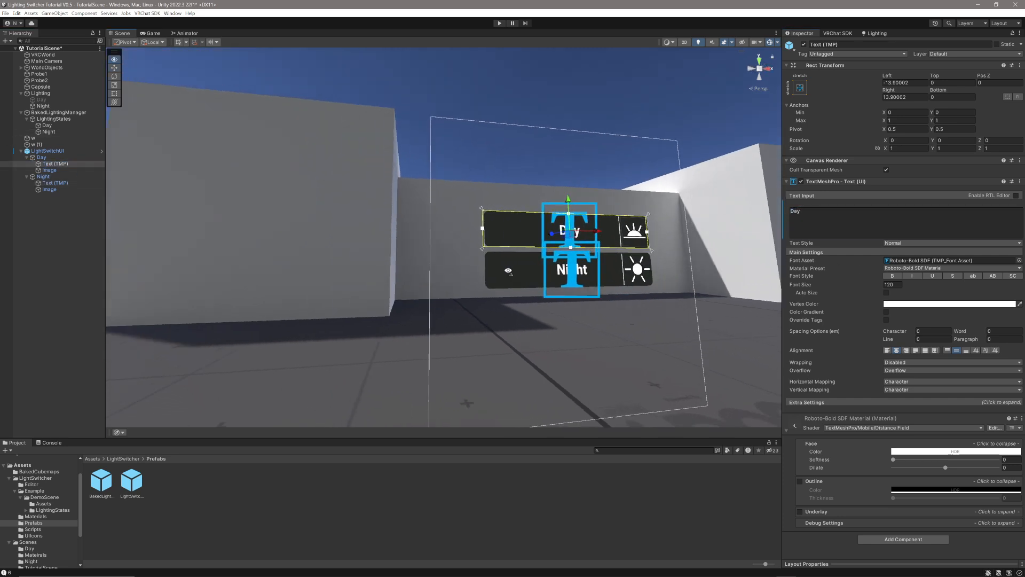
{"action": "left_click", "coordinate": [42, 157]}
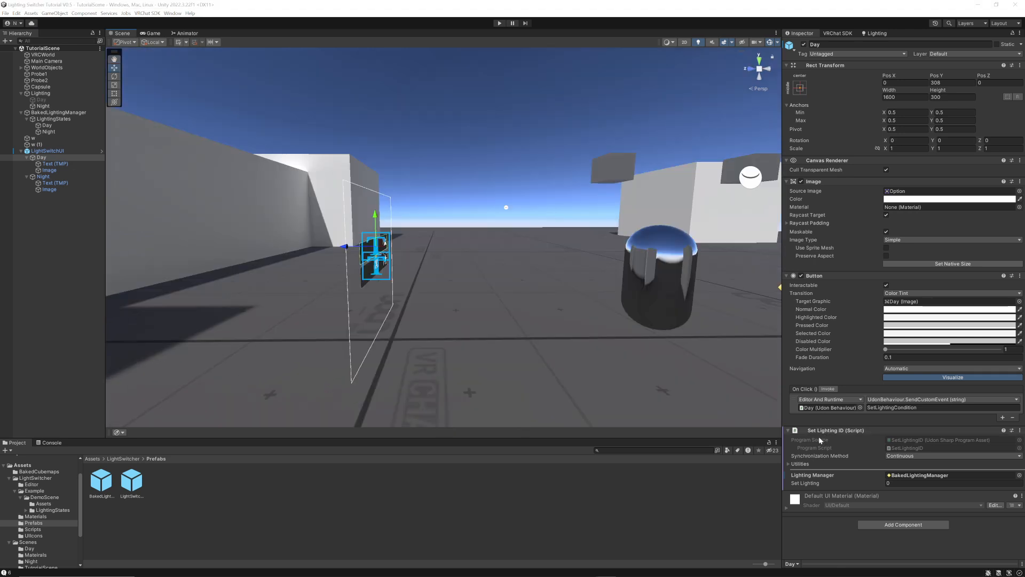
{"action": "mouse_move", "coordinate": [925, 494]}
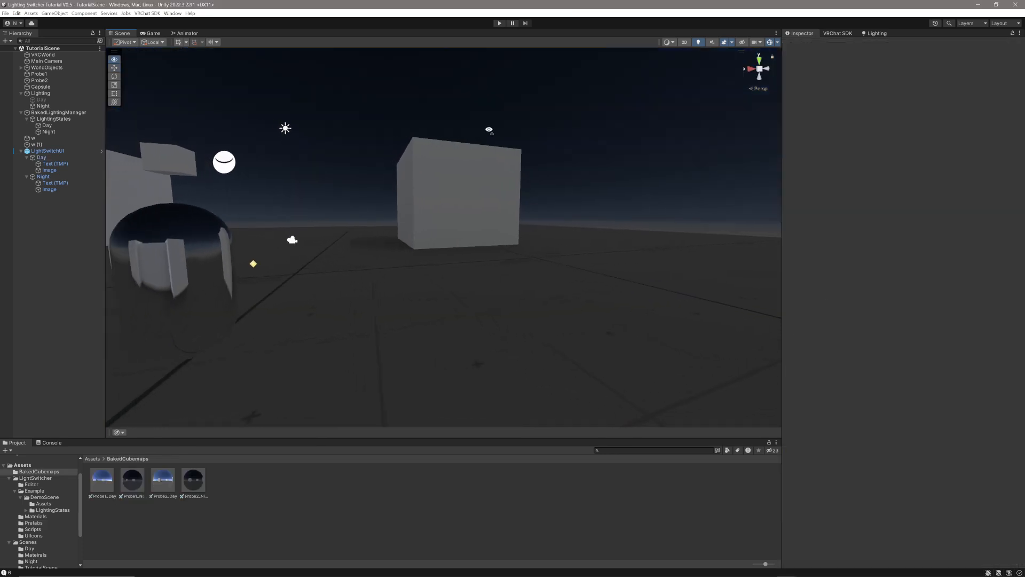
- Enter Play mode and press the Day switch to turn the night scene bright
{"action": "left_click", "coordinate": [498, 23]}
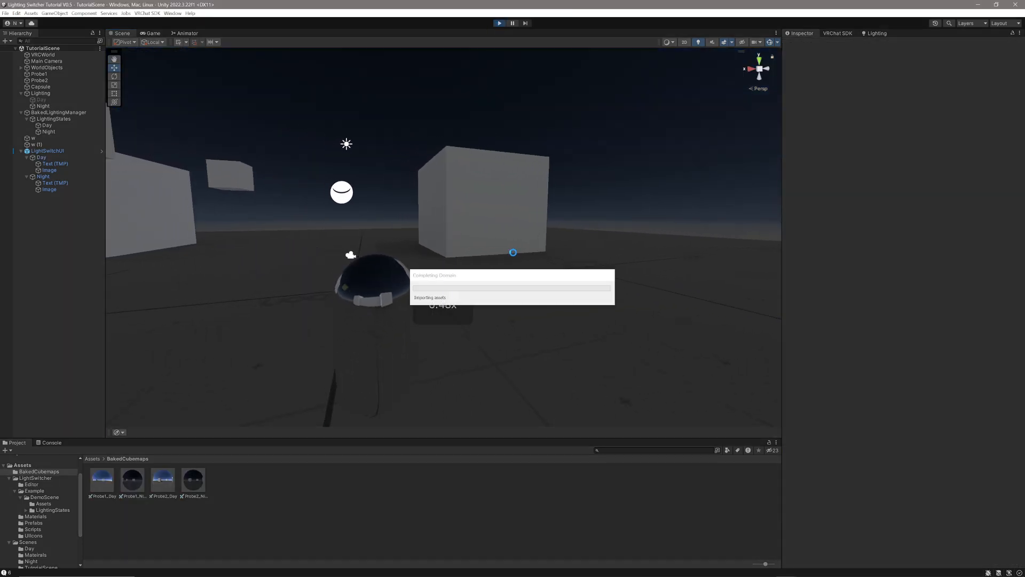
{"action": "left_click", "coordinate": [499, 23]}
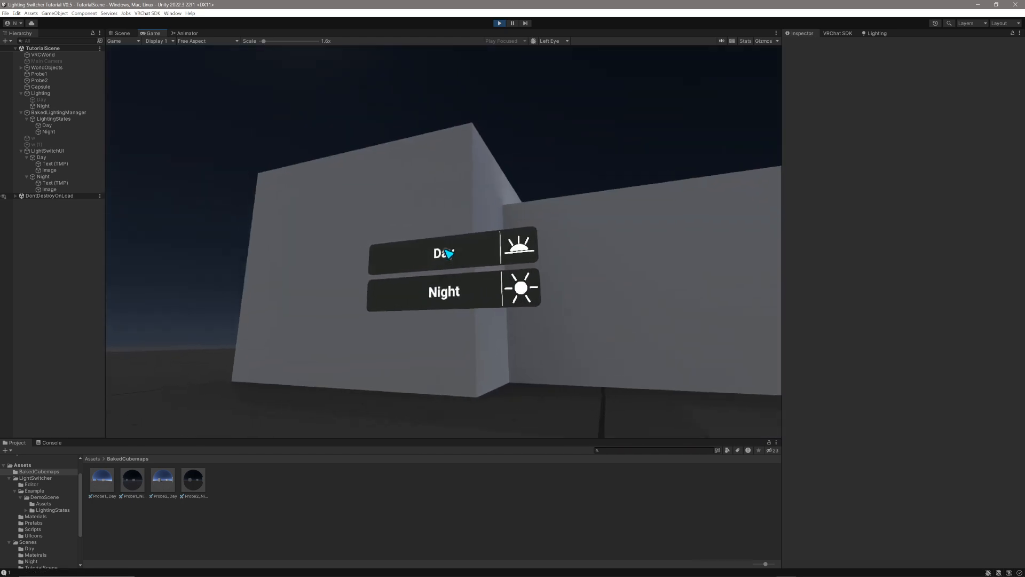
{"action": "left_click", "coordinate": [443, 253]}
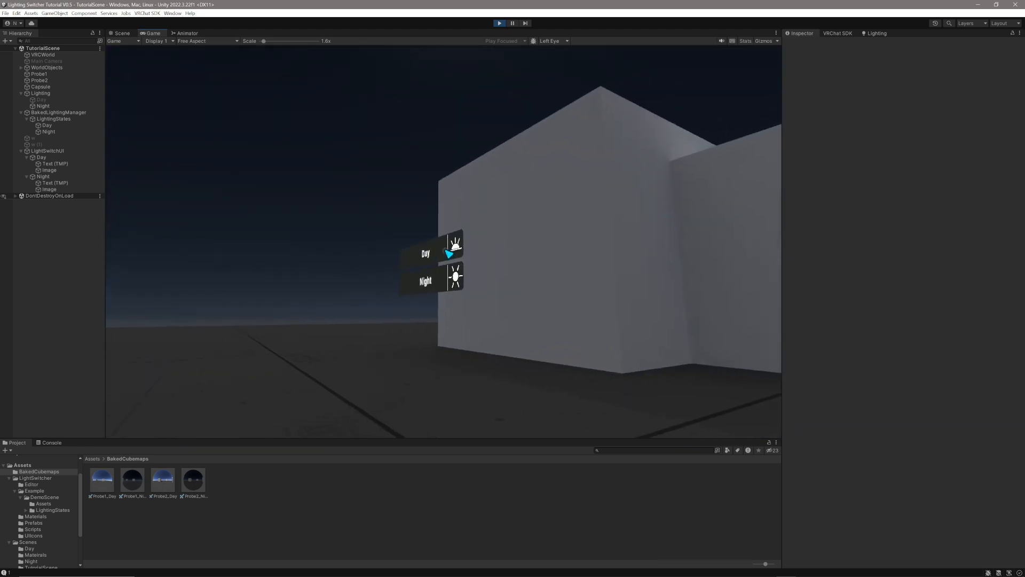
{"action": "left_click", "coordinate": [425, 253]}
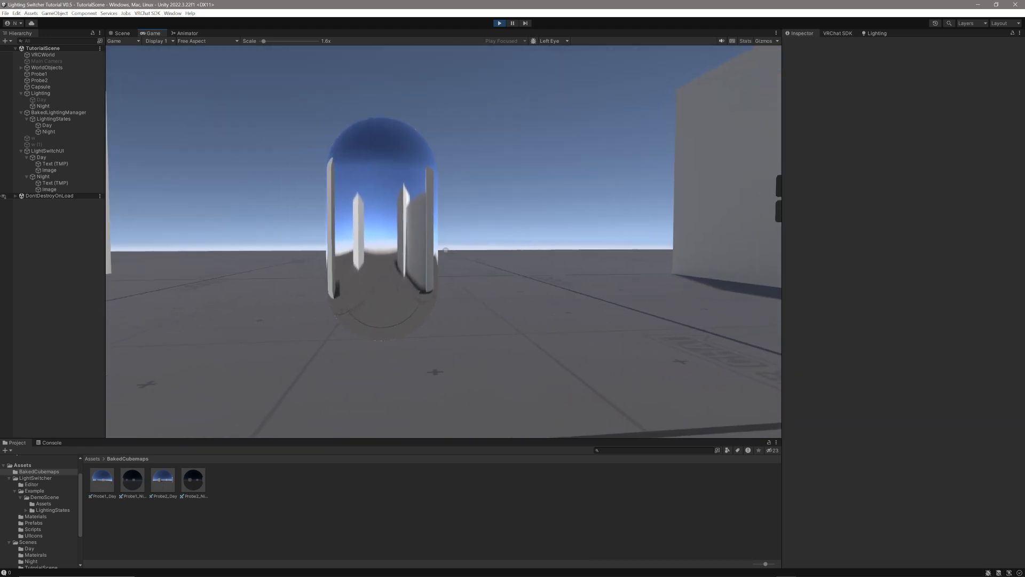